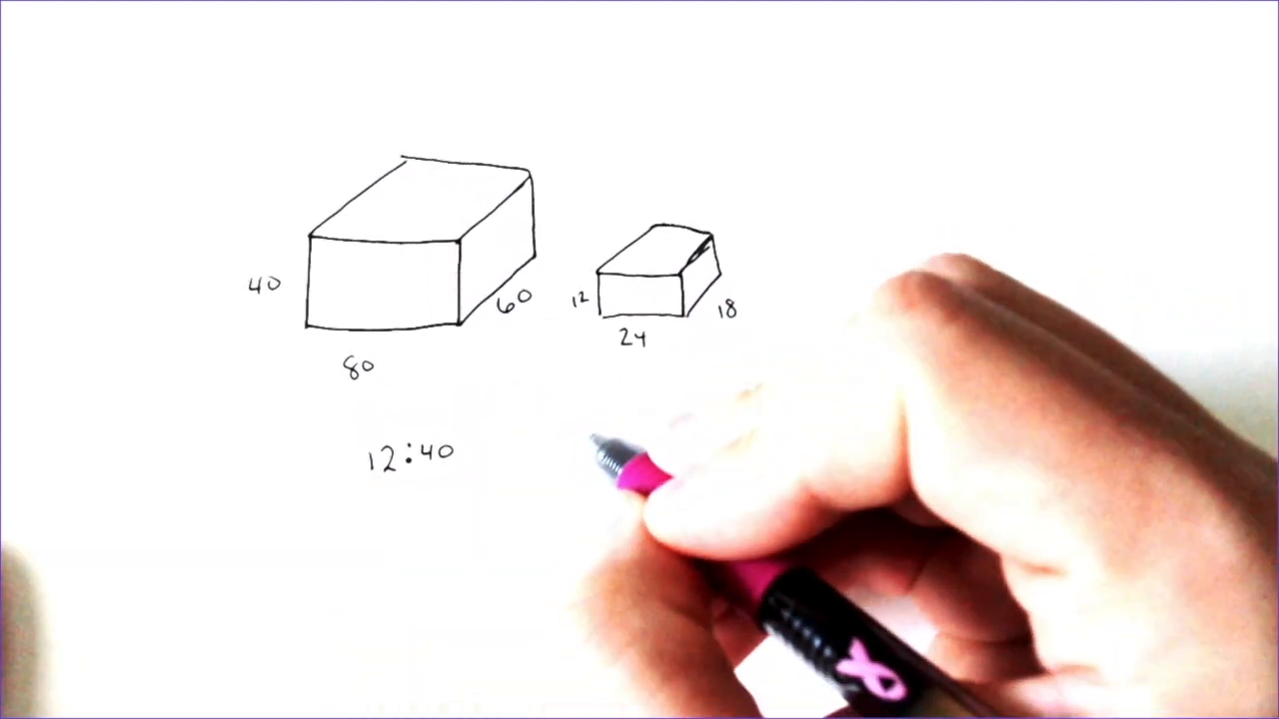
type("18.6")
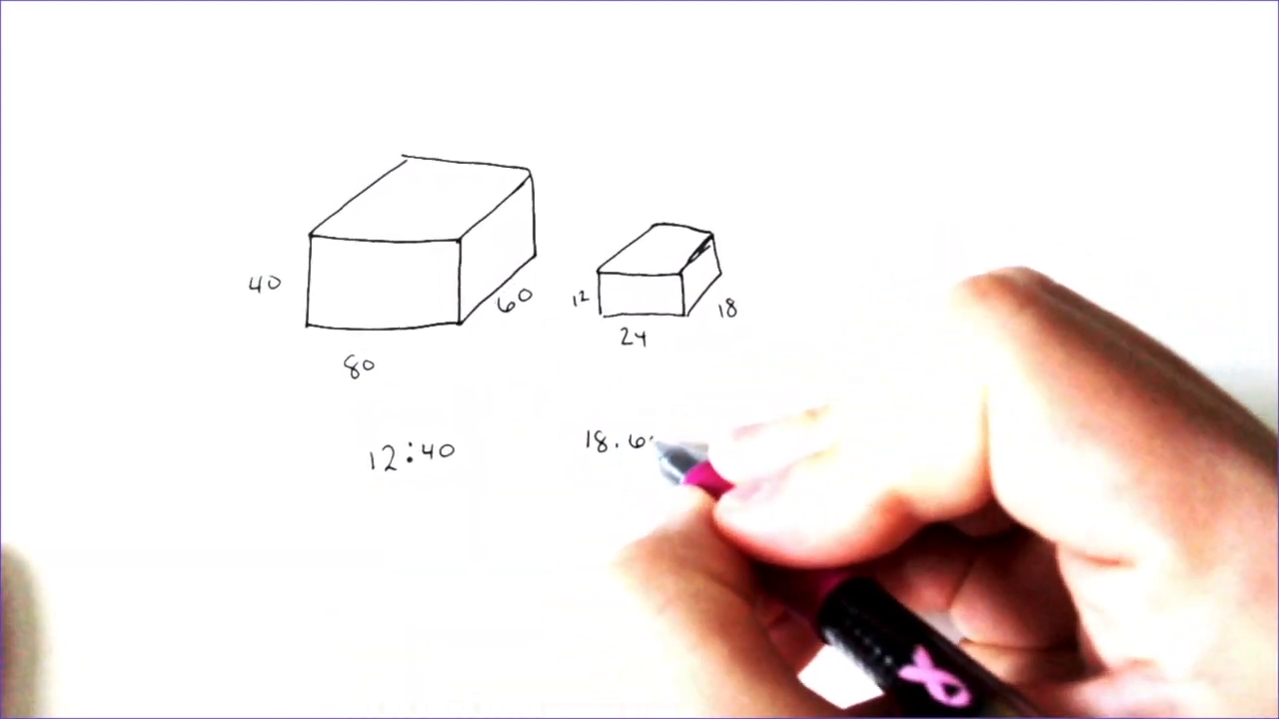
type("24")
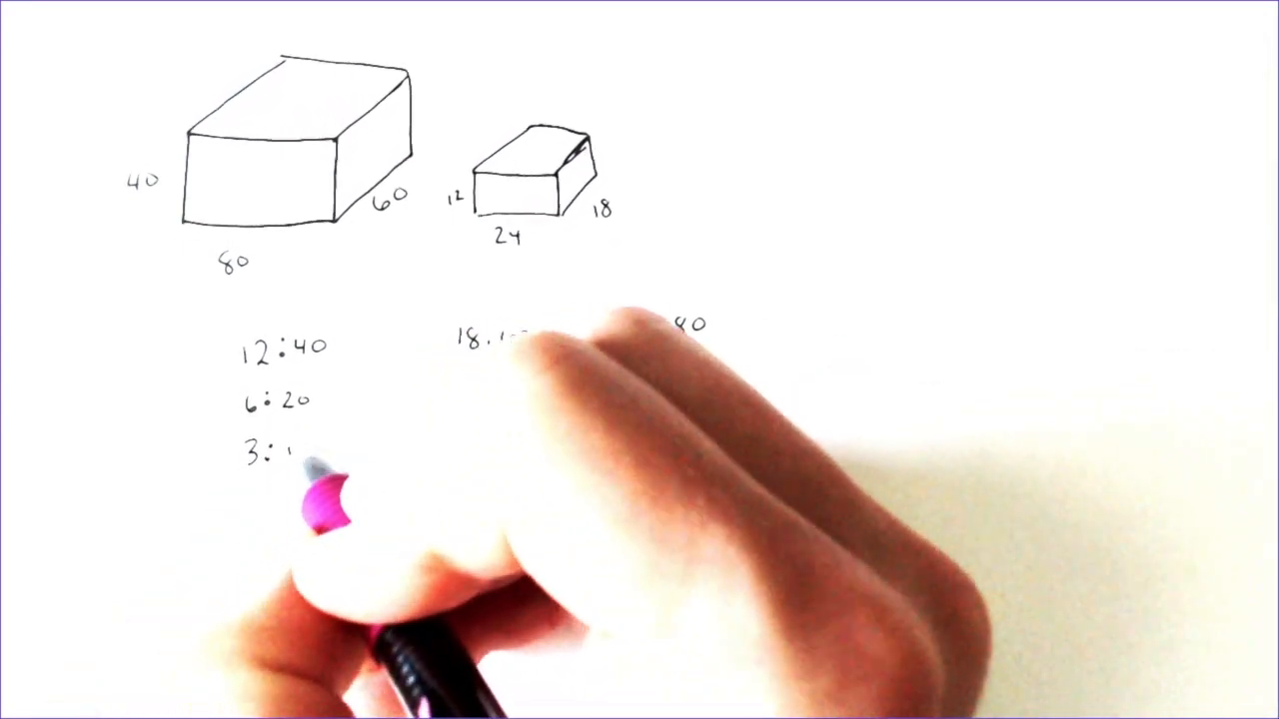
type("24:80")
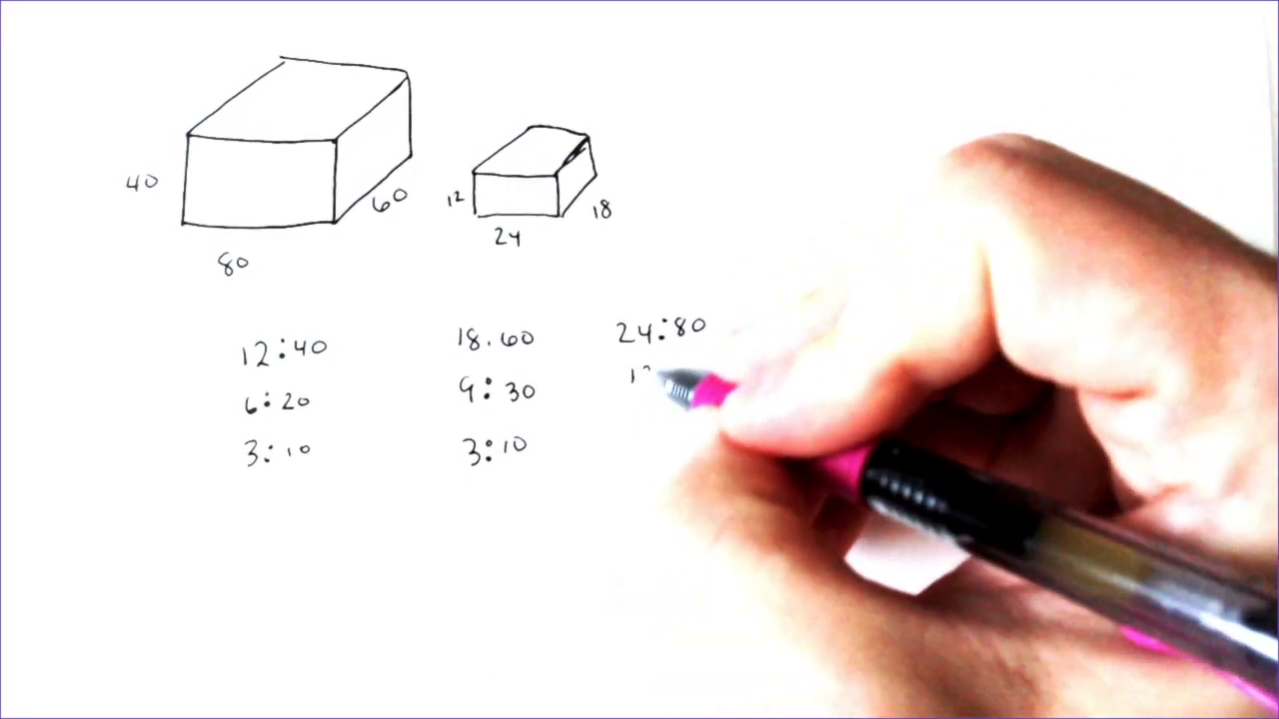
type("12:")
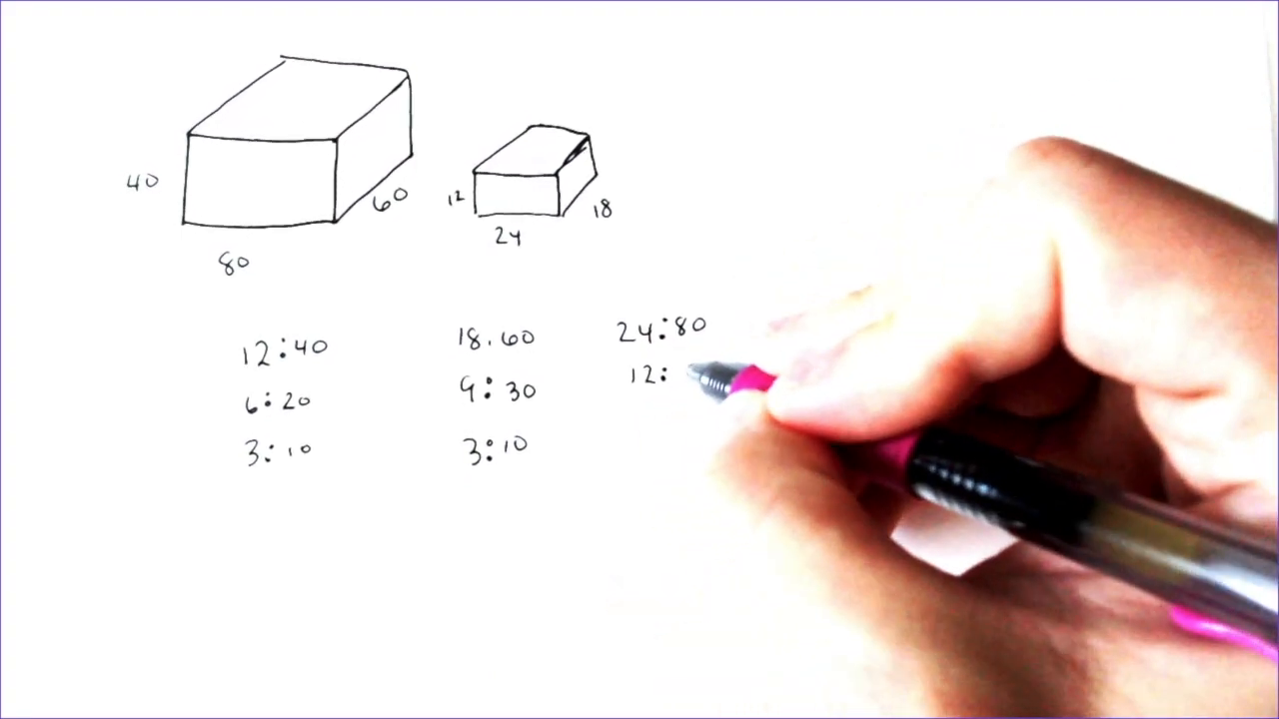
type("40")
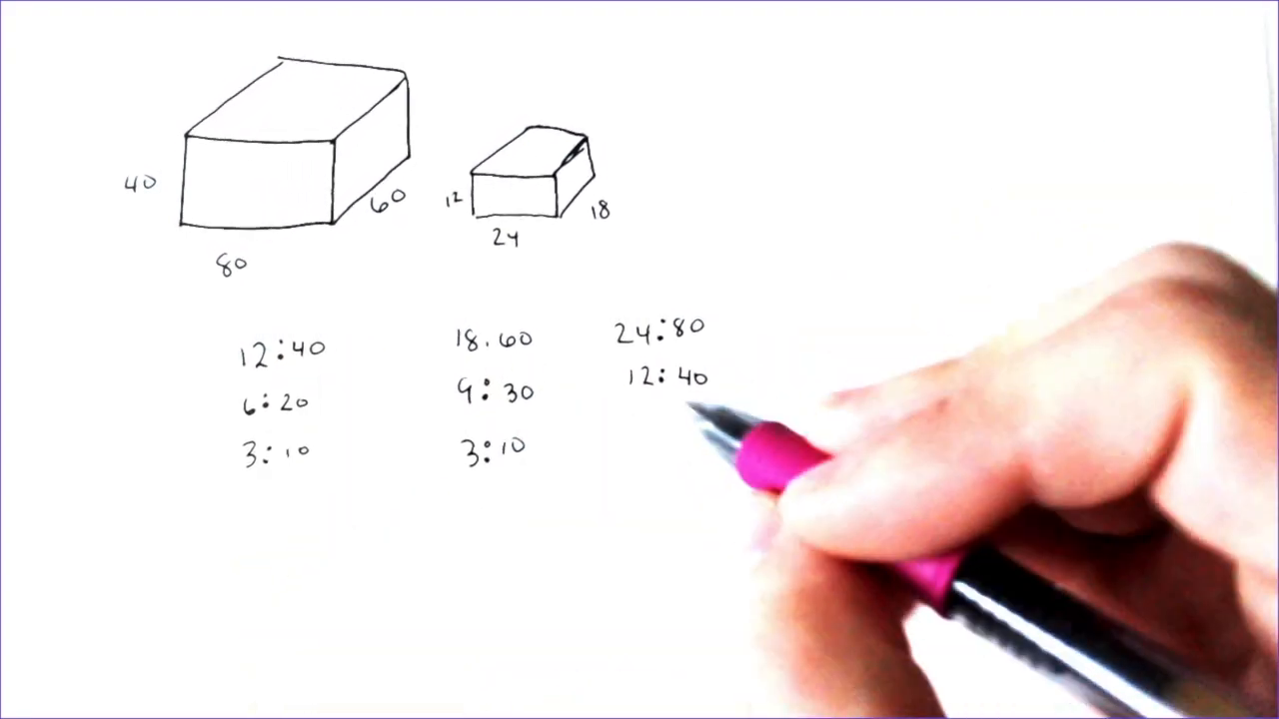
type("6.20")
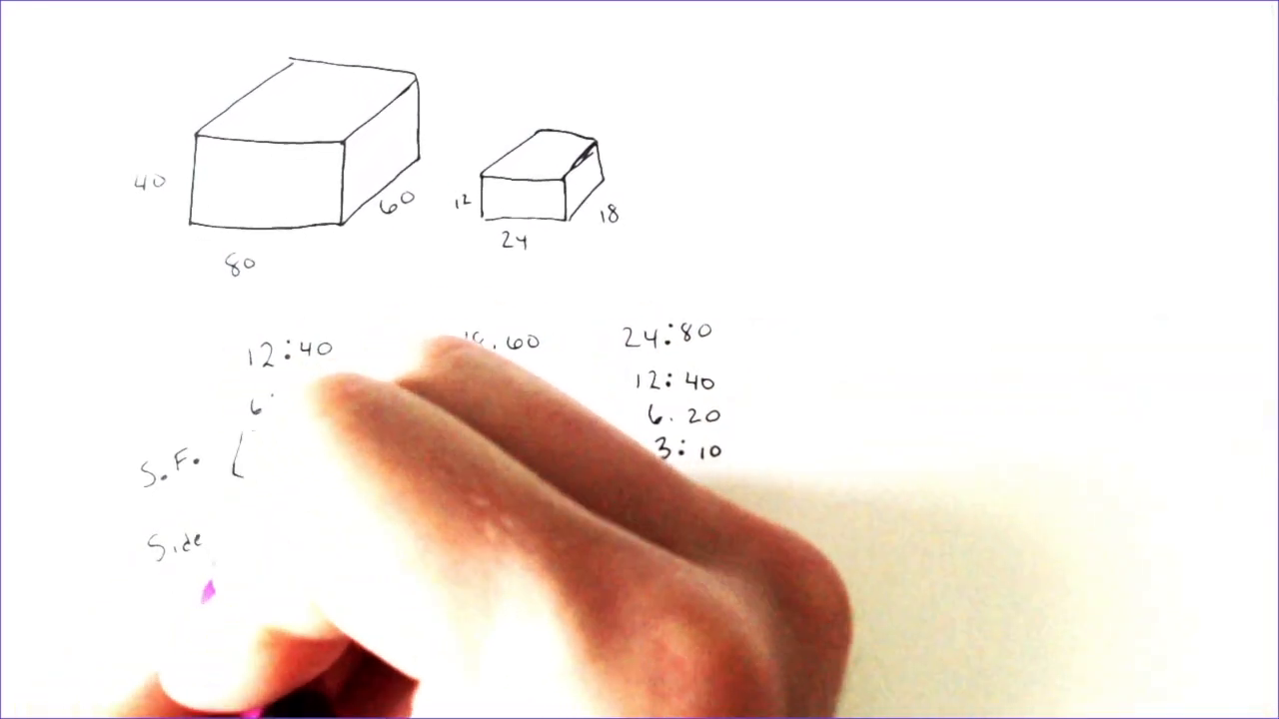
type("Rati")
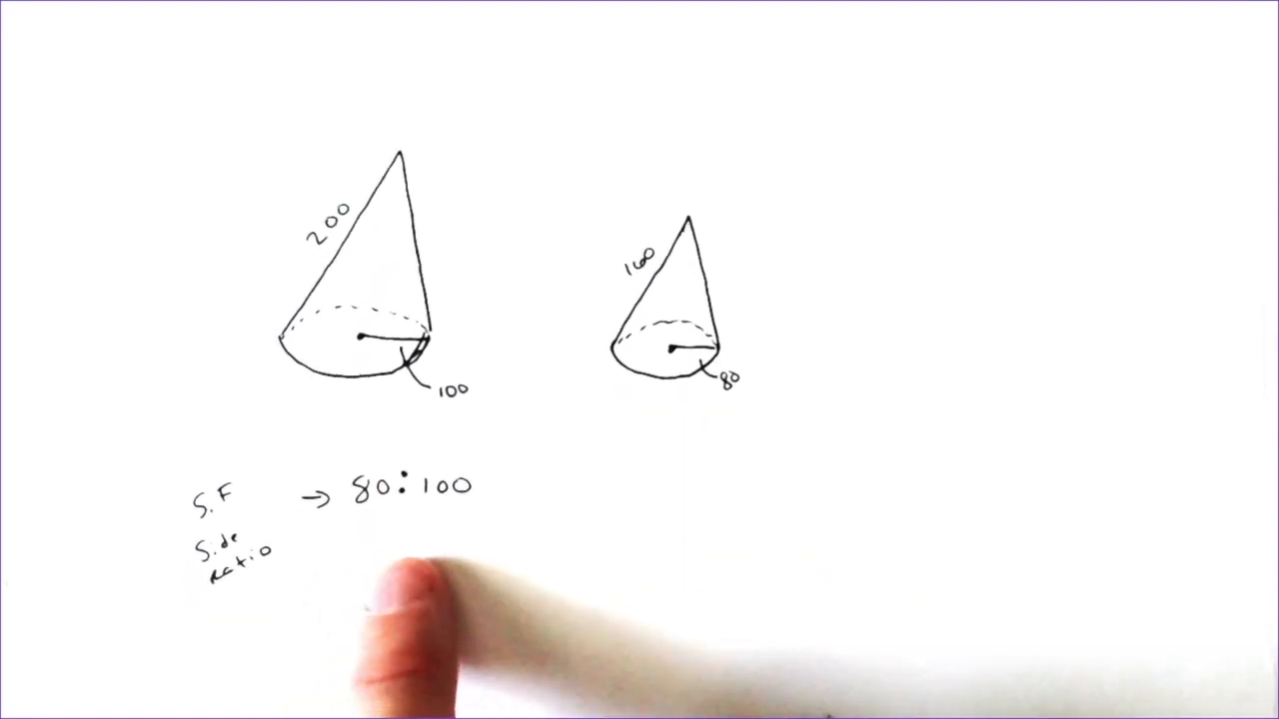
type("4")
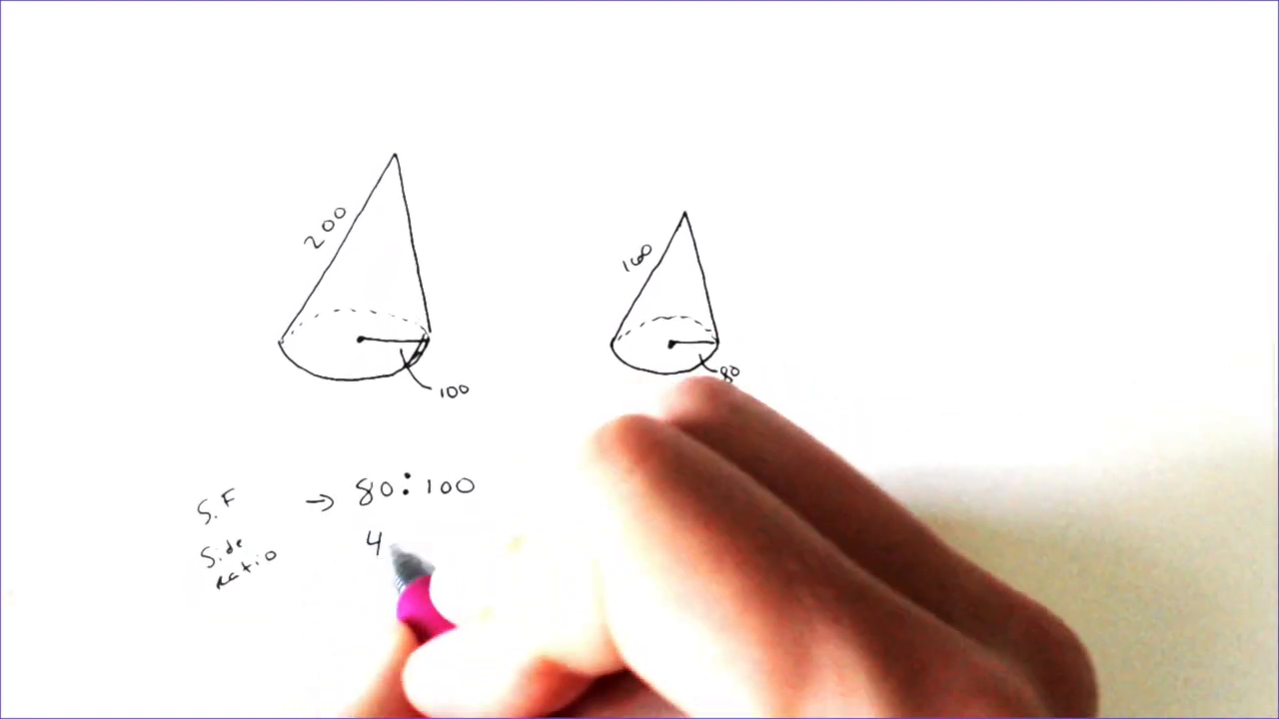
type("40:50")
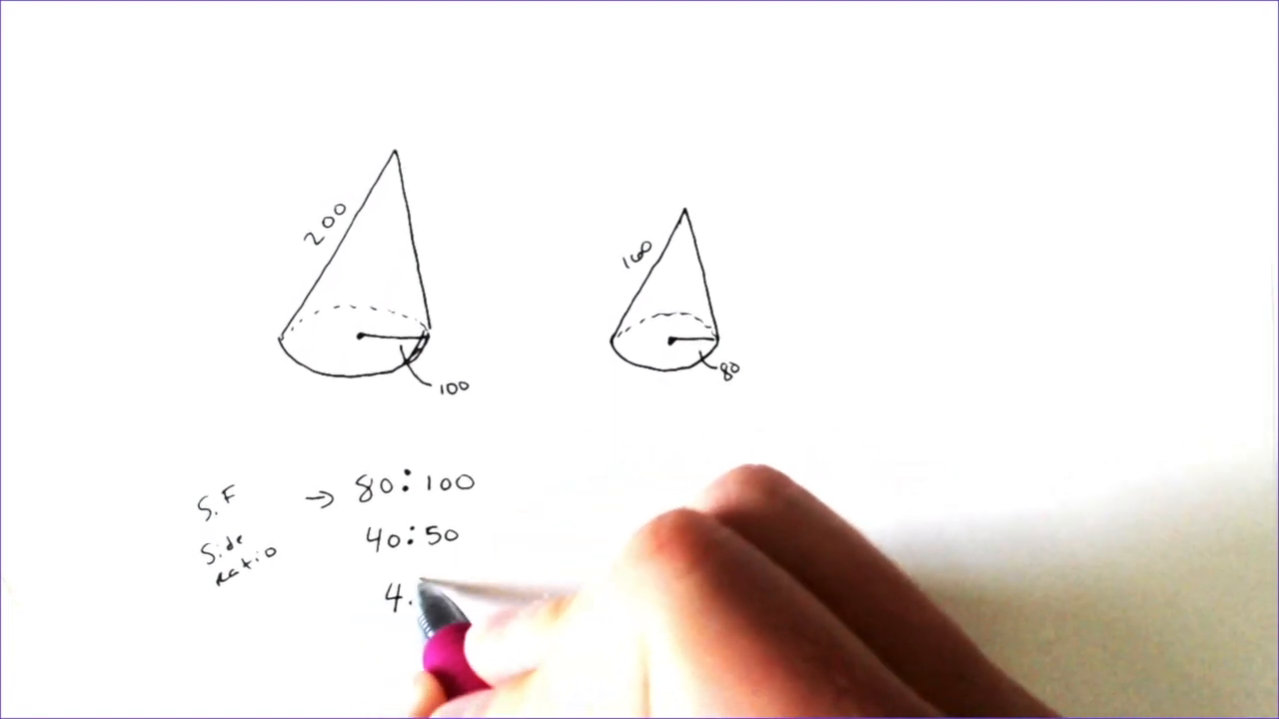
type("4:")
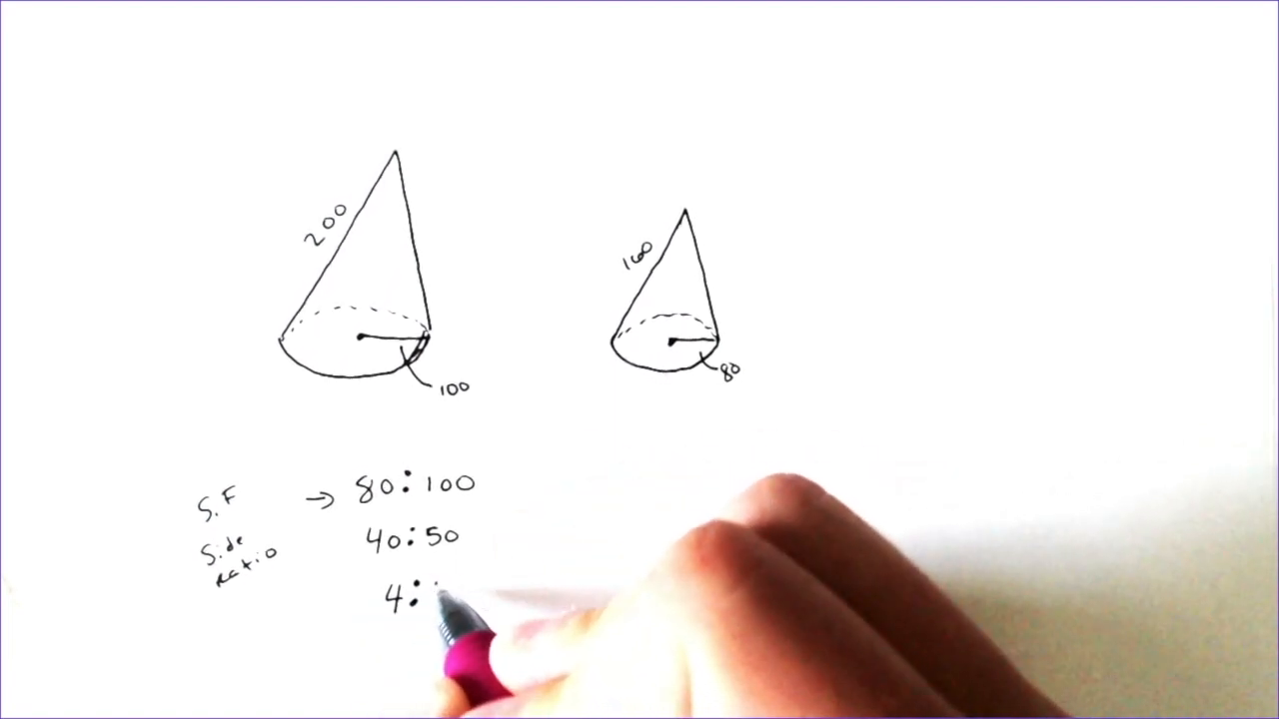
type("5")
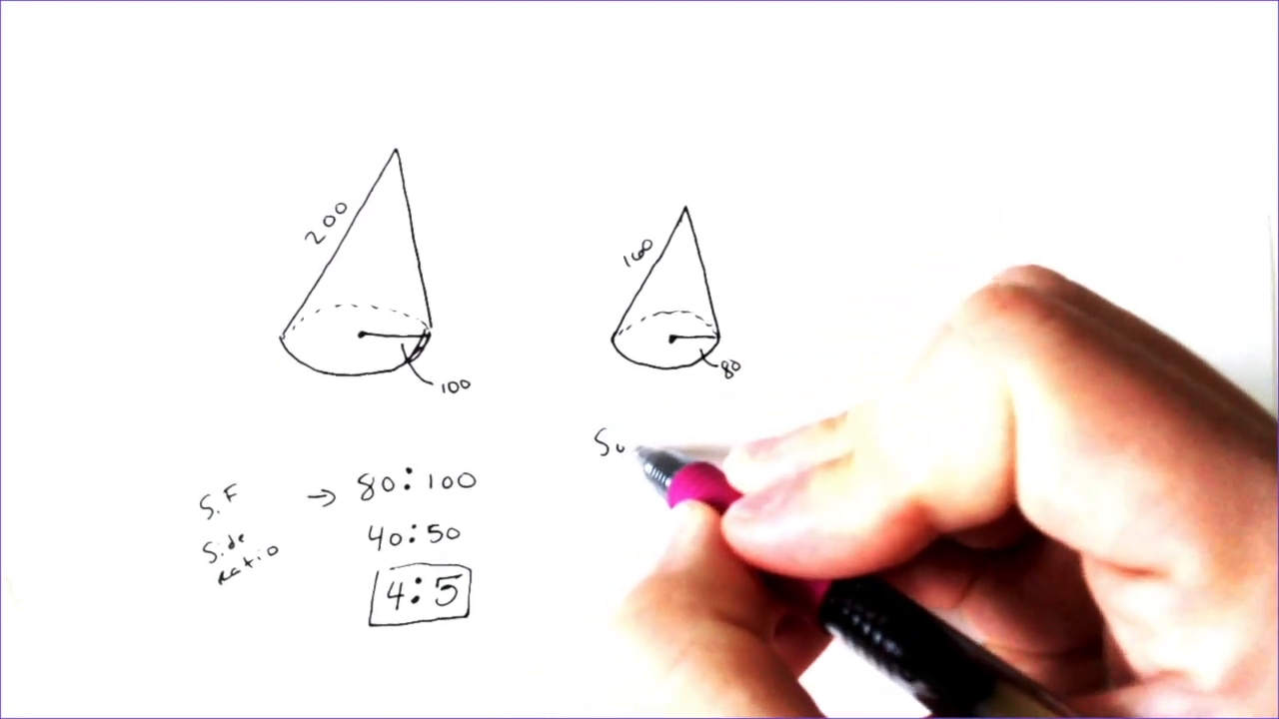
type("Surface")
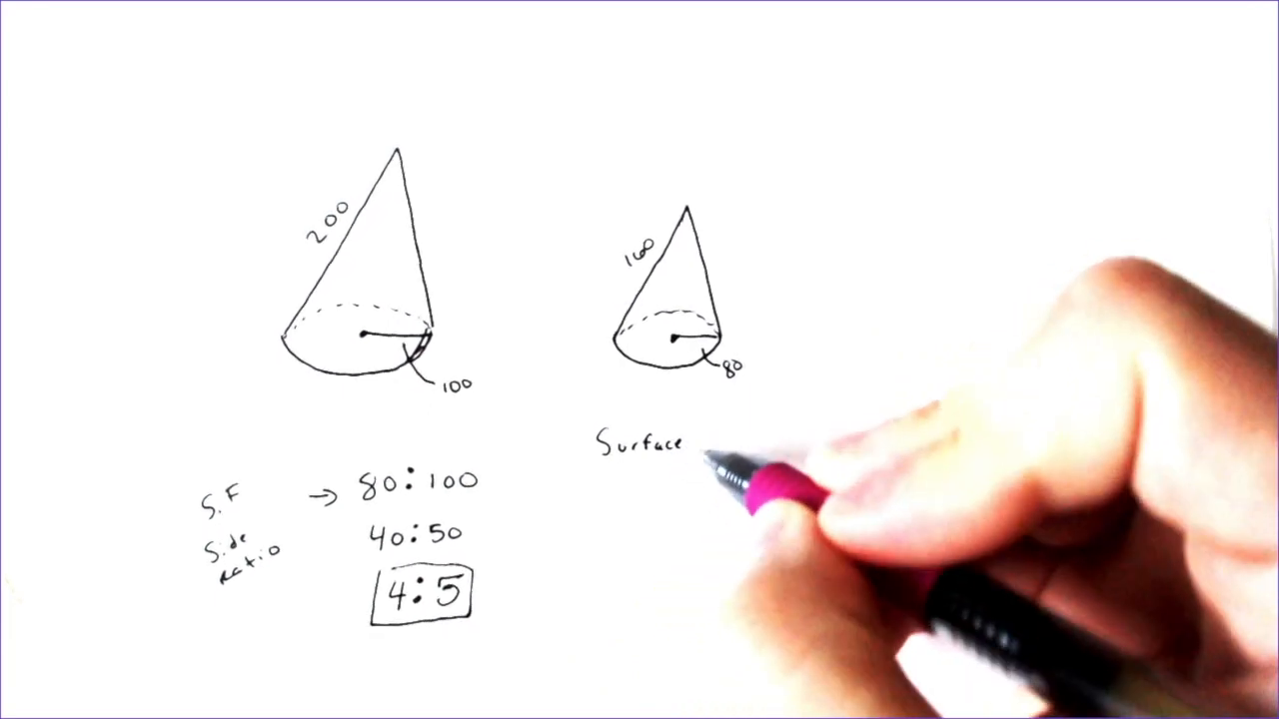
type("Area")
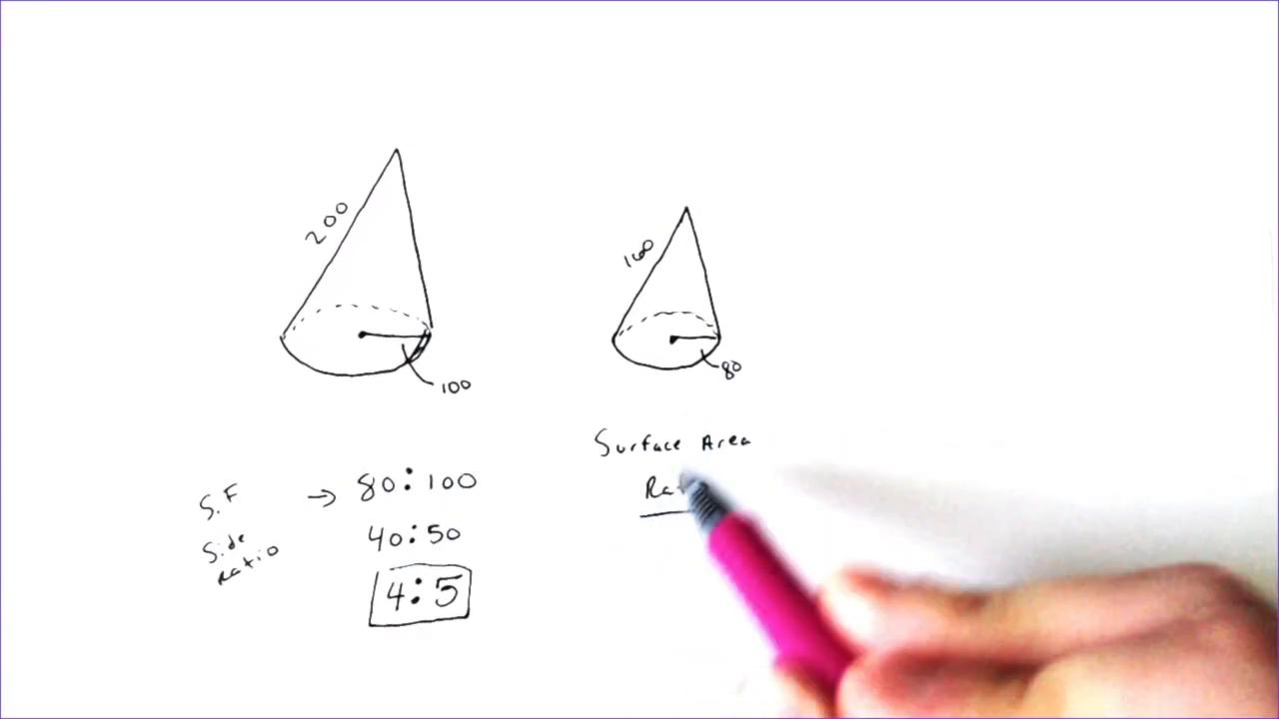
type("Ratio")
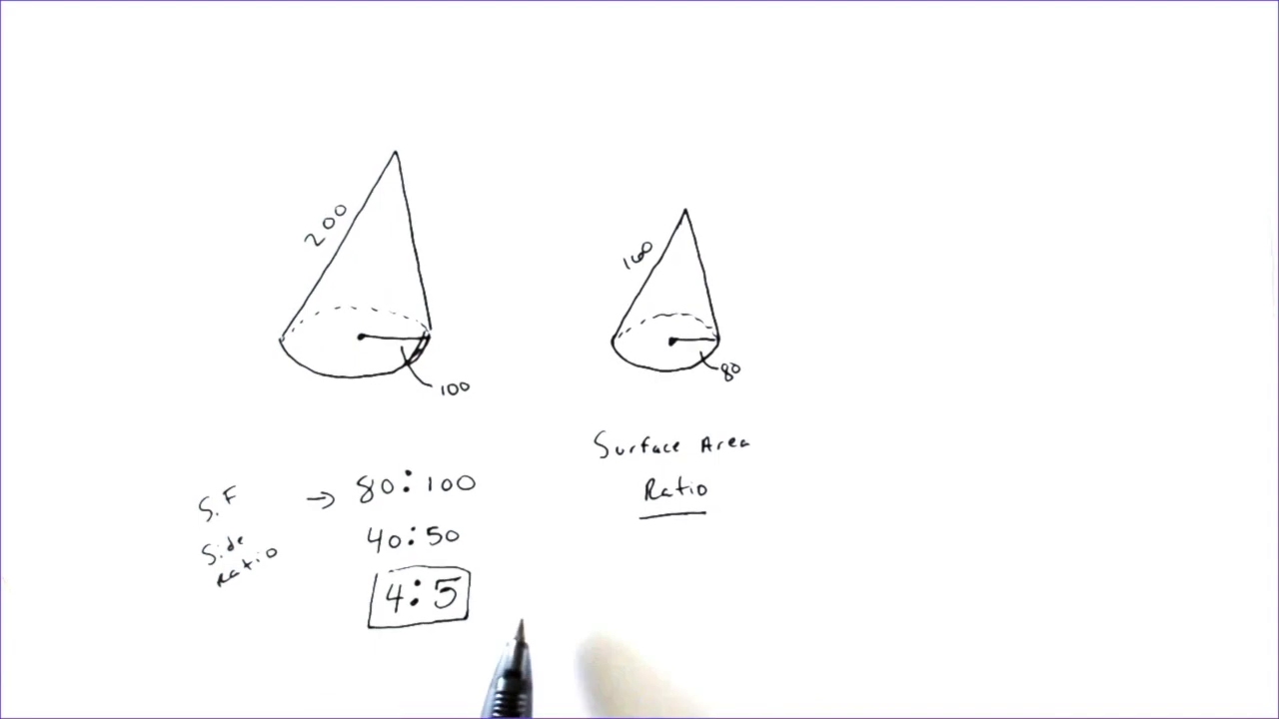
type("4")
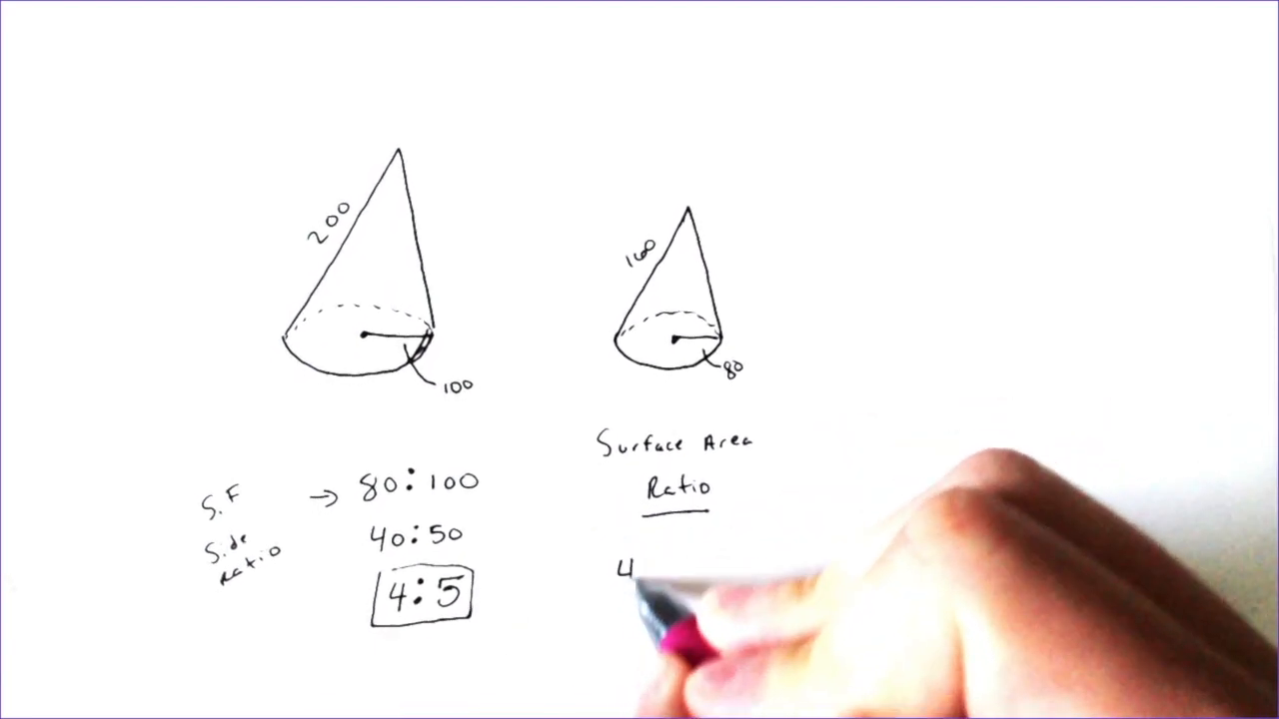
type("²:")
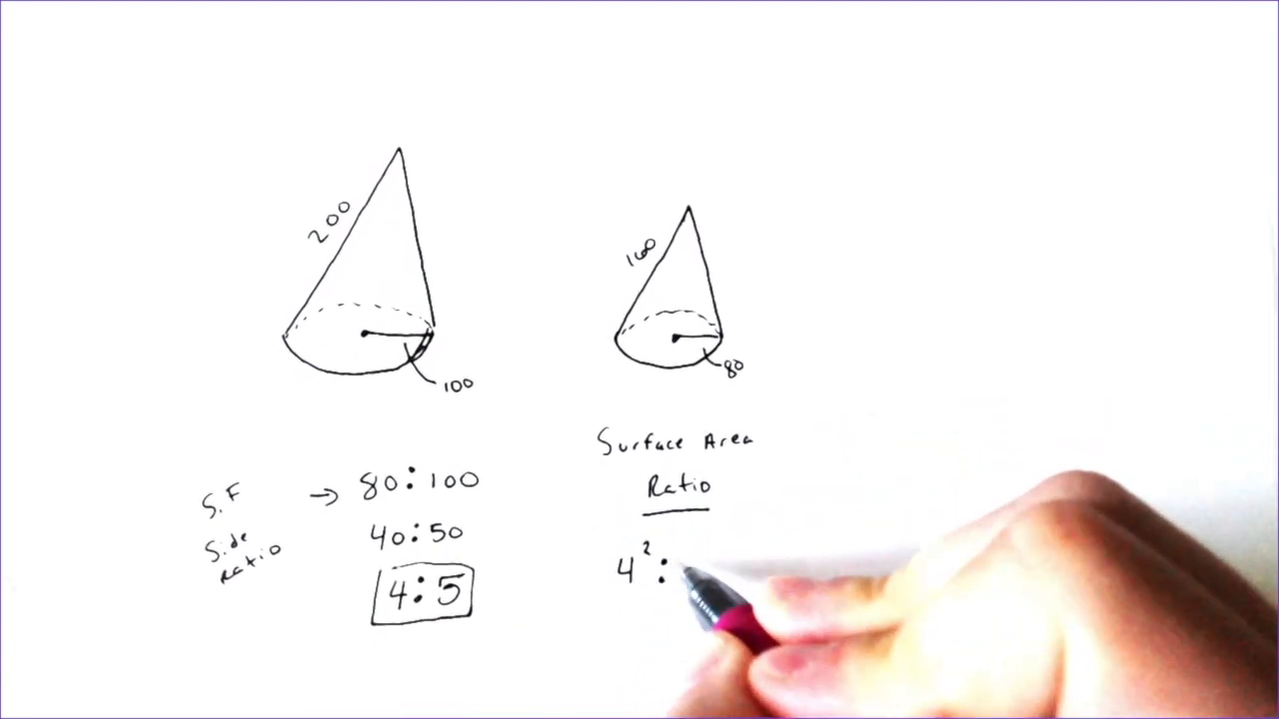
type("5²")
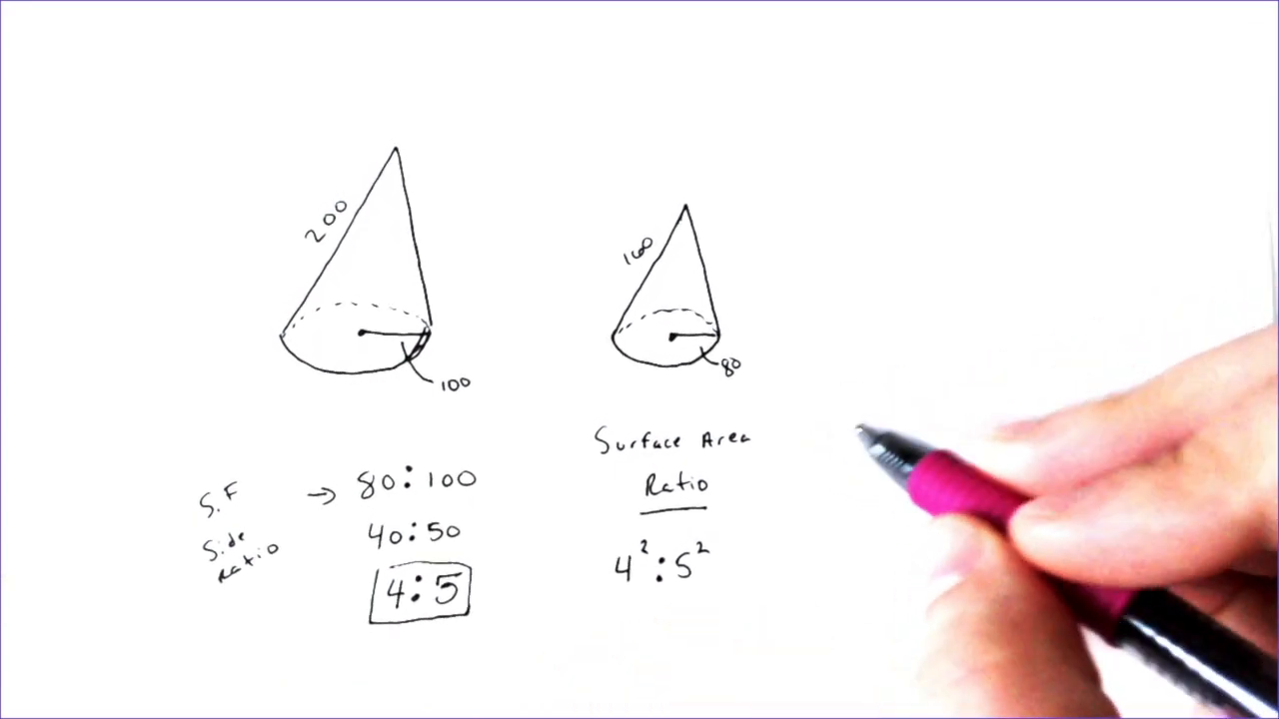
type("Vol")
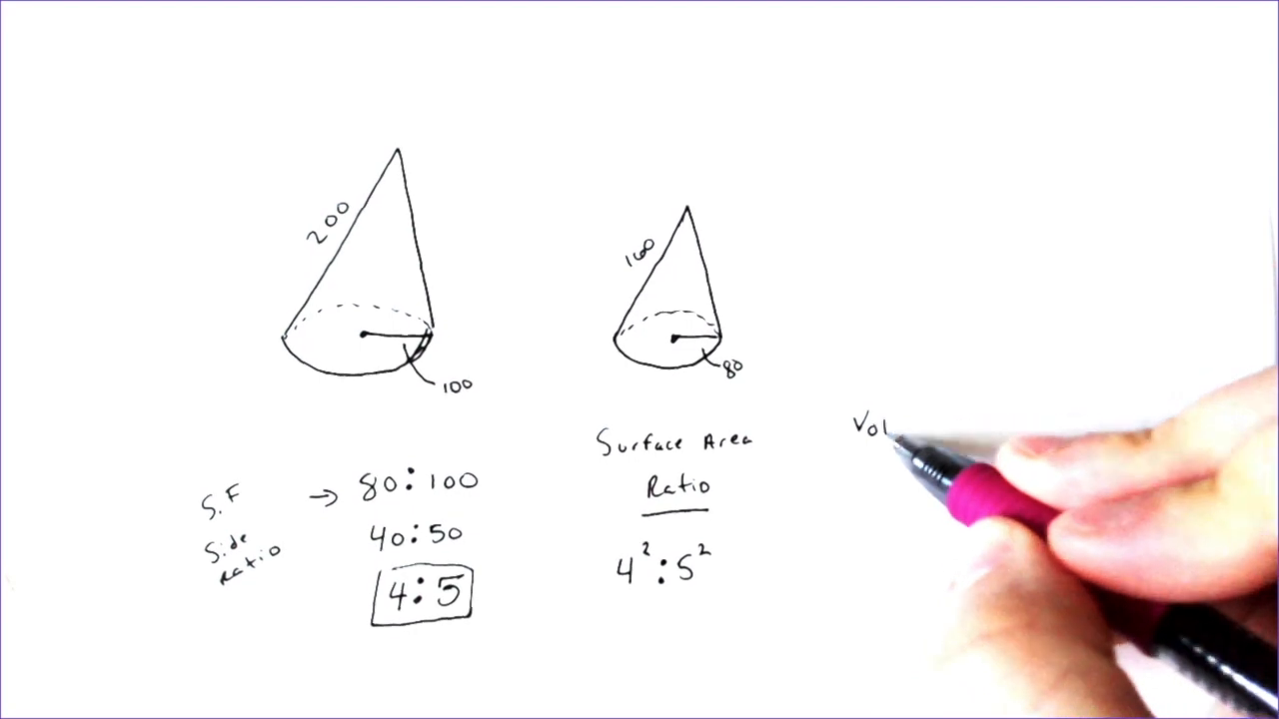
type("ume")
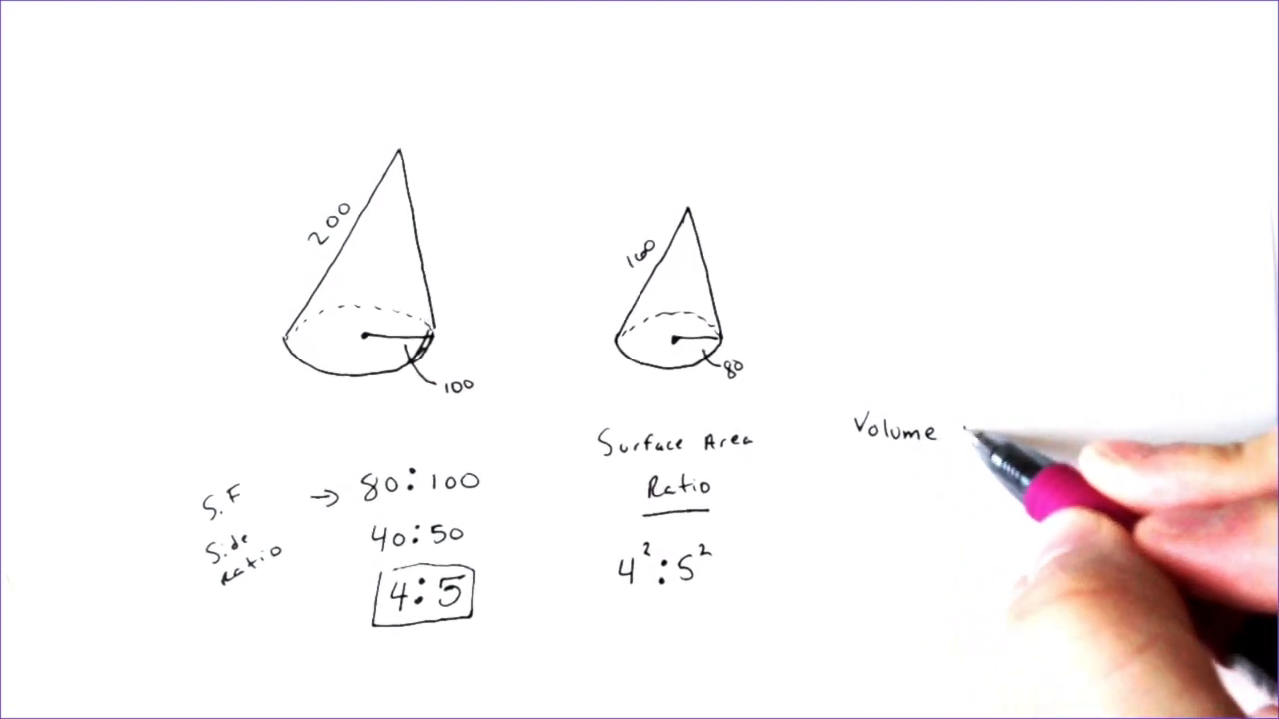
type("Ratio")
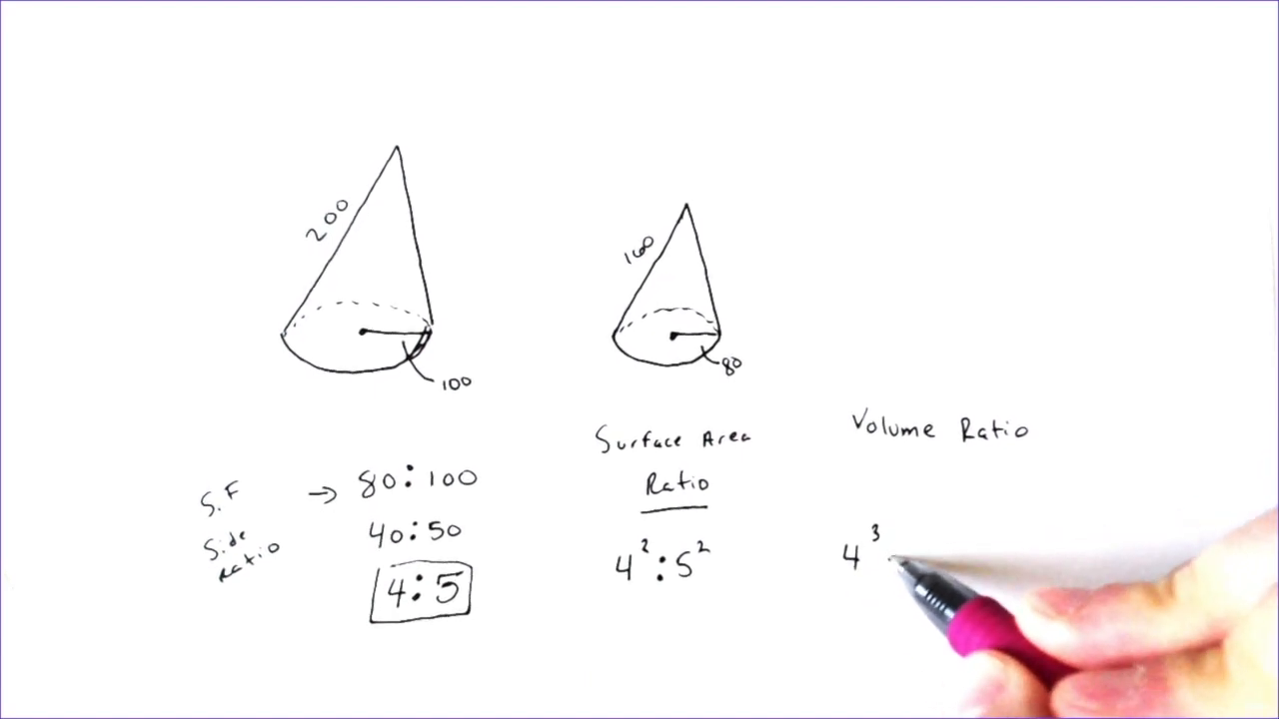
type(":5³")
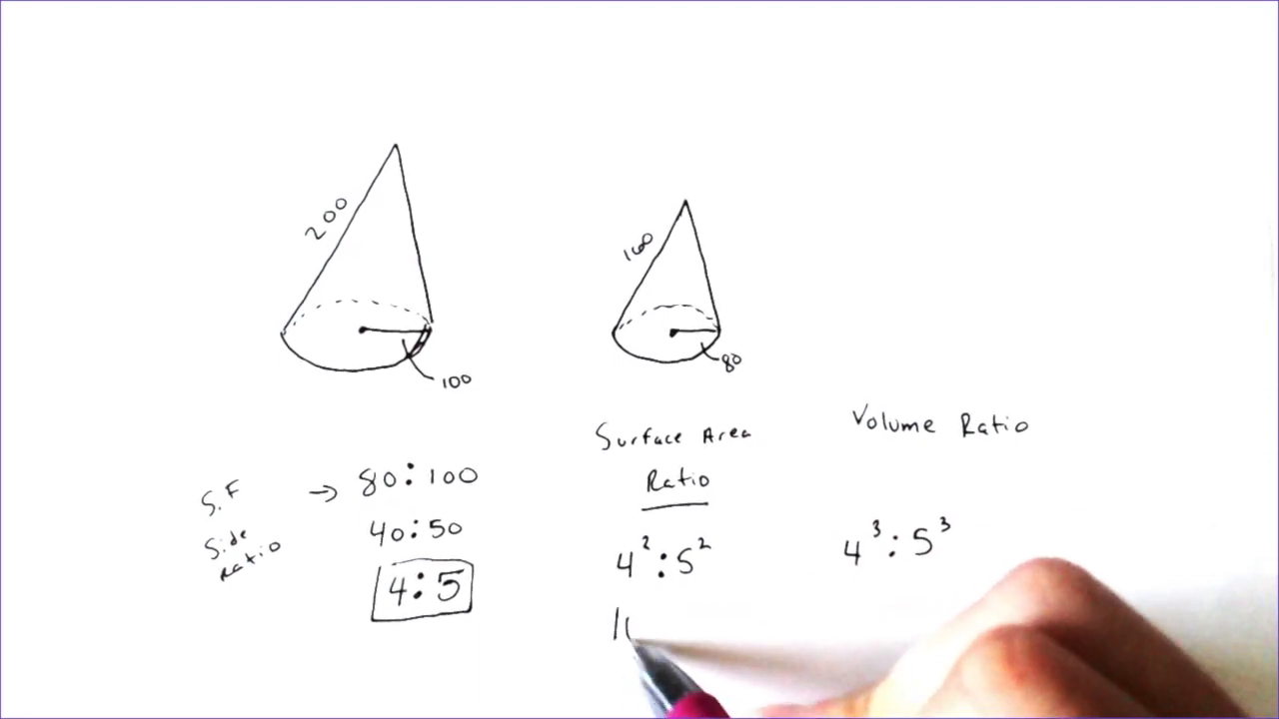
type("16 :")
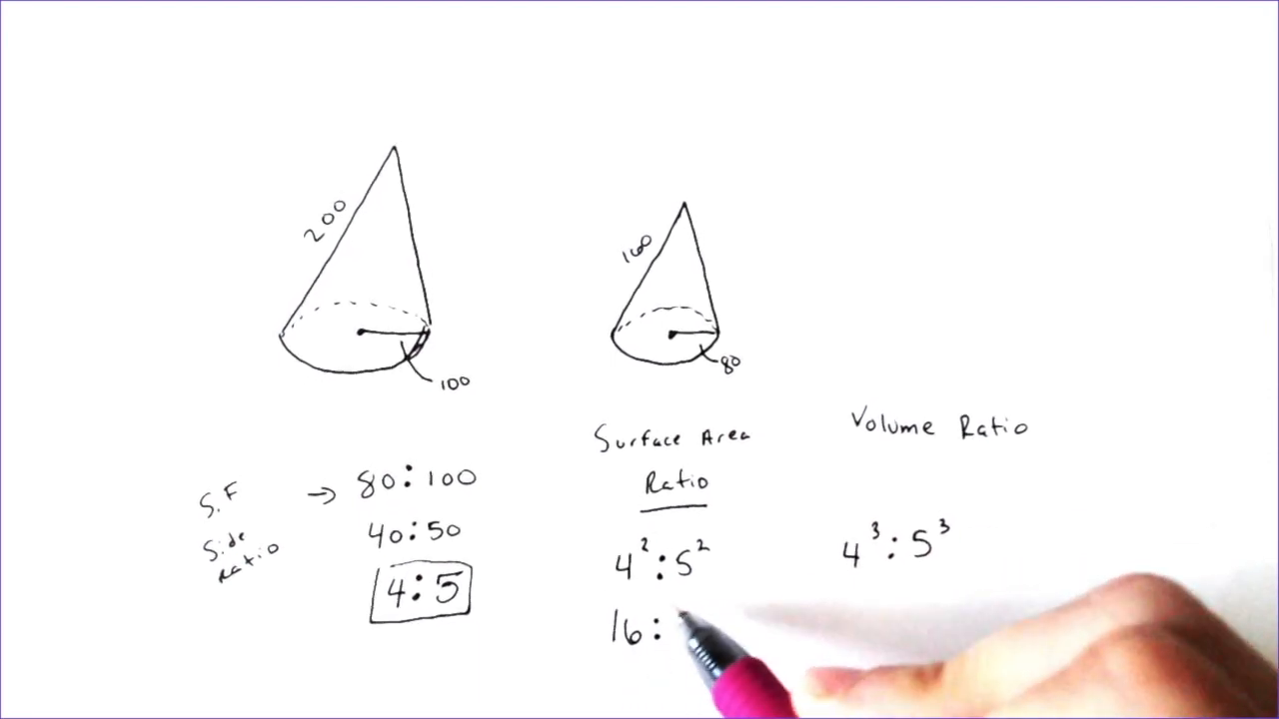
type("25")
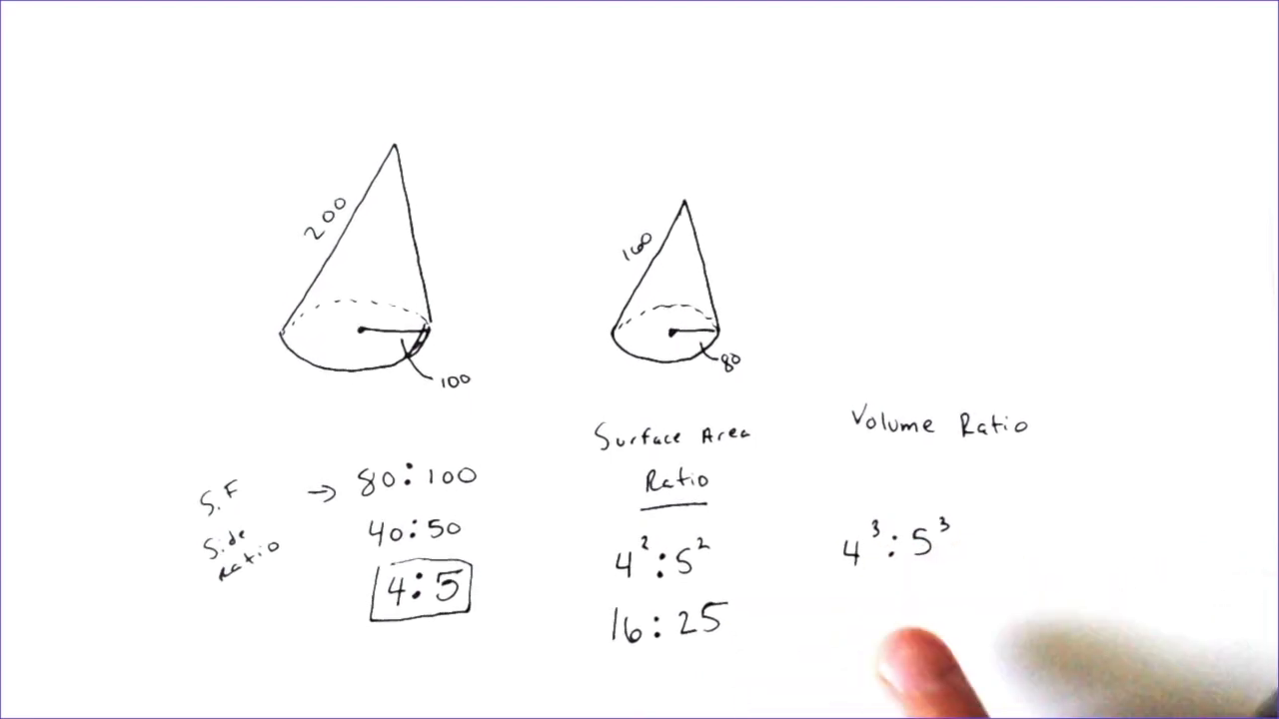
mouse_move(959, 640)
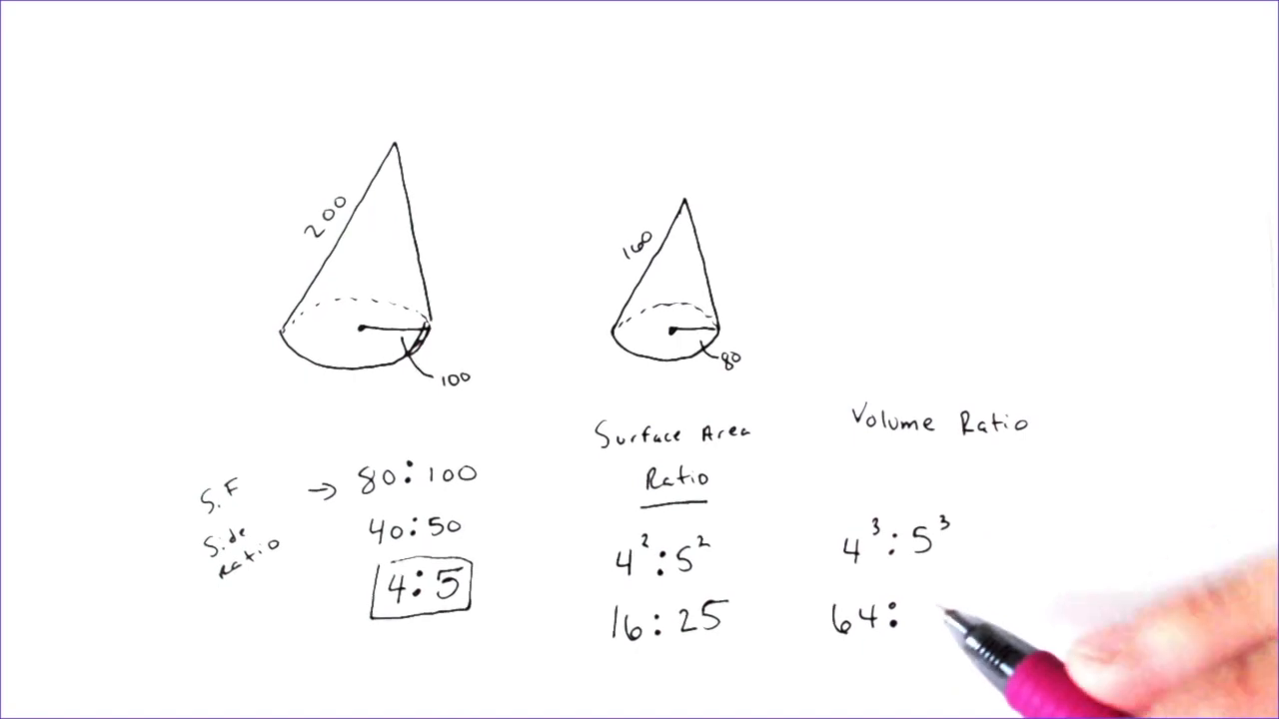
type("125")
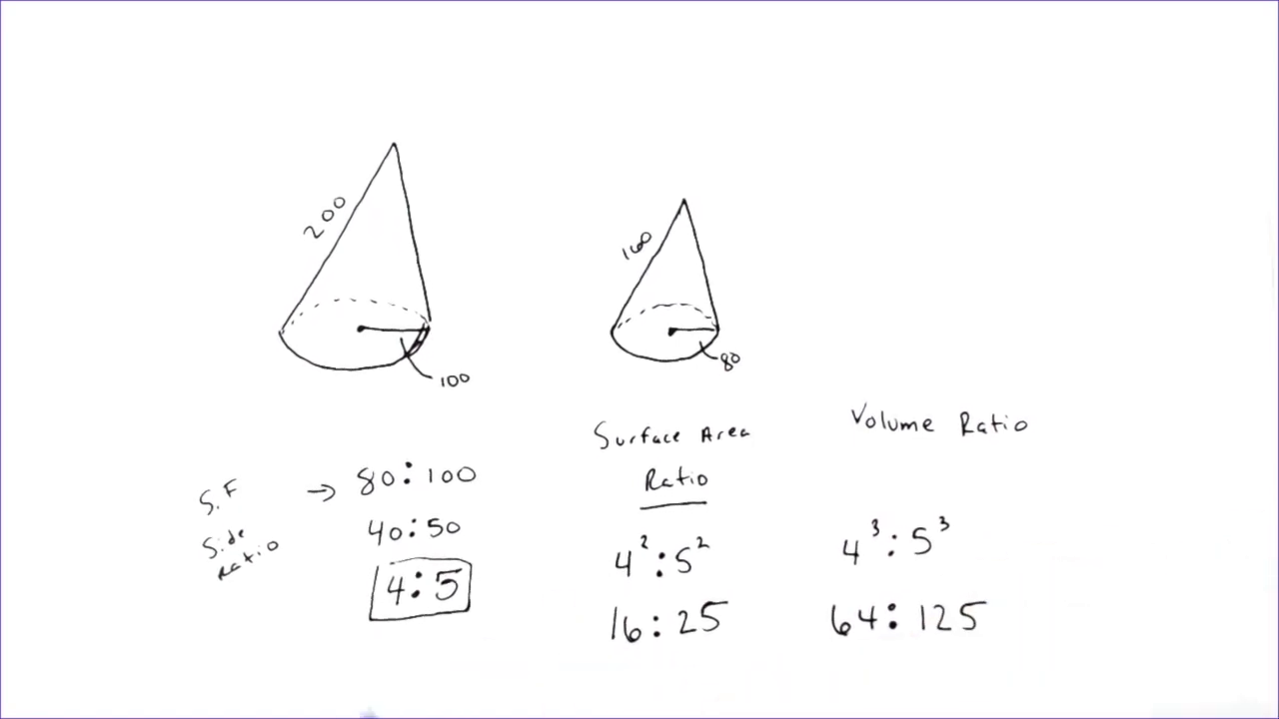
type("S")
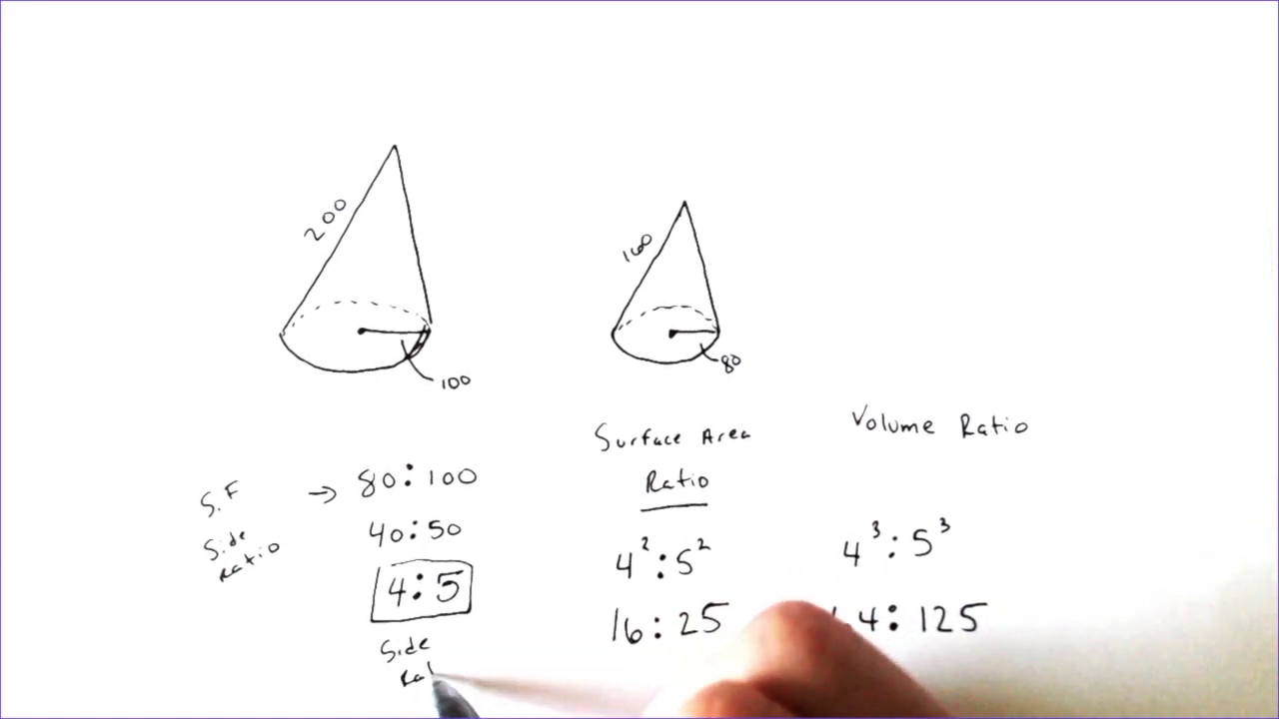
type("64:125")
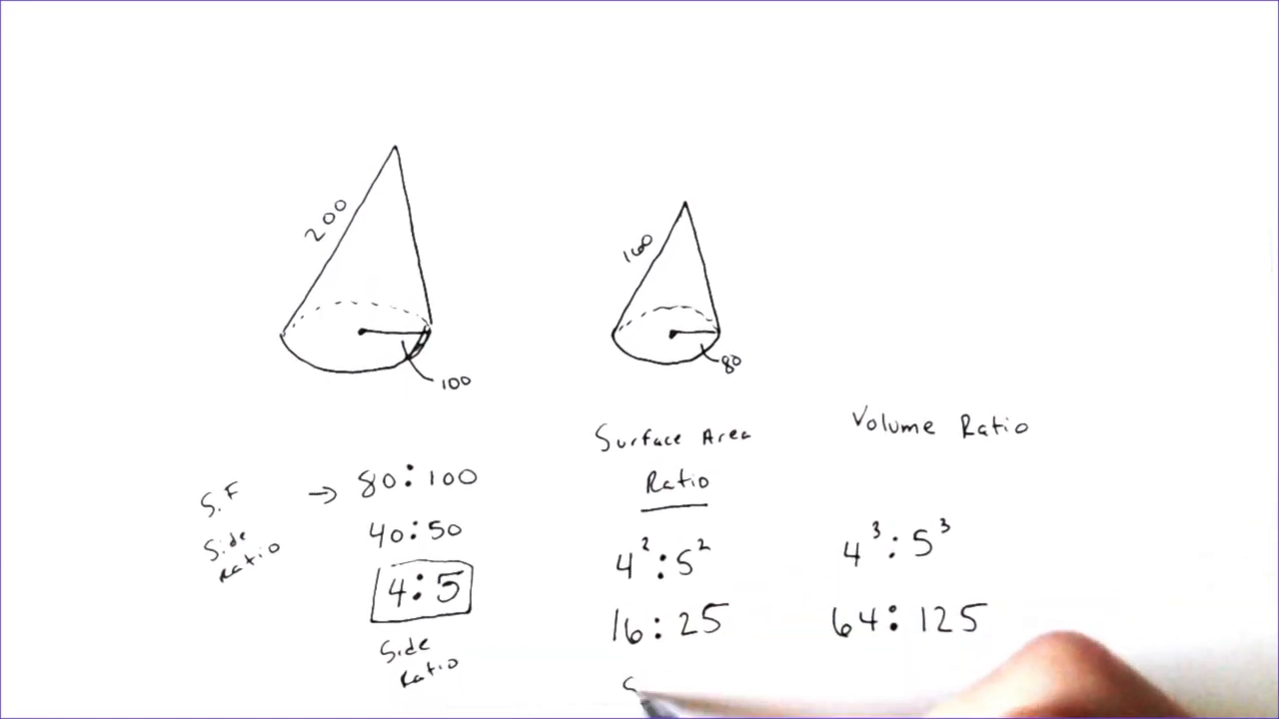
type("S.A")
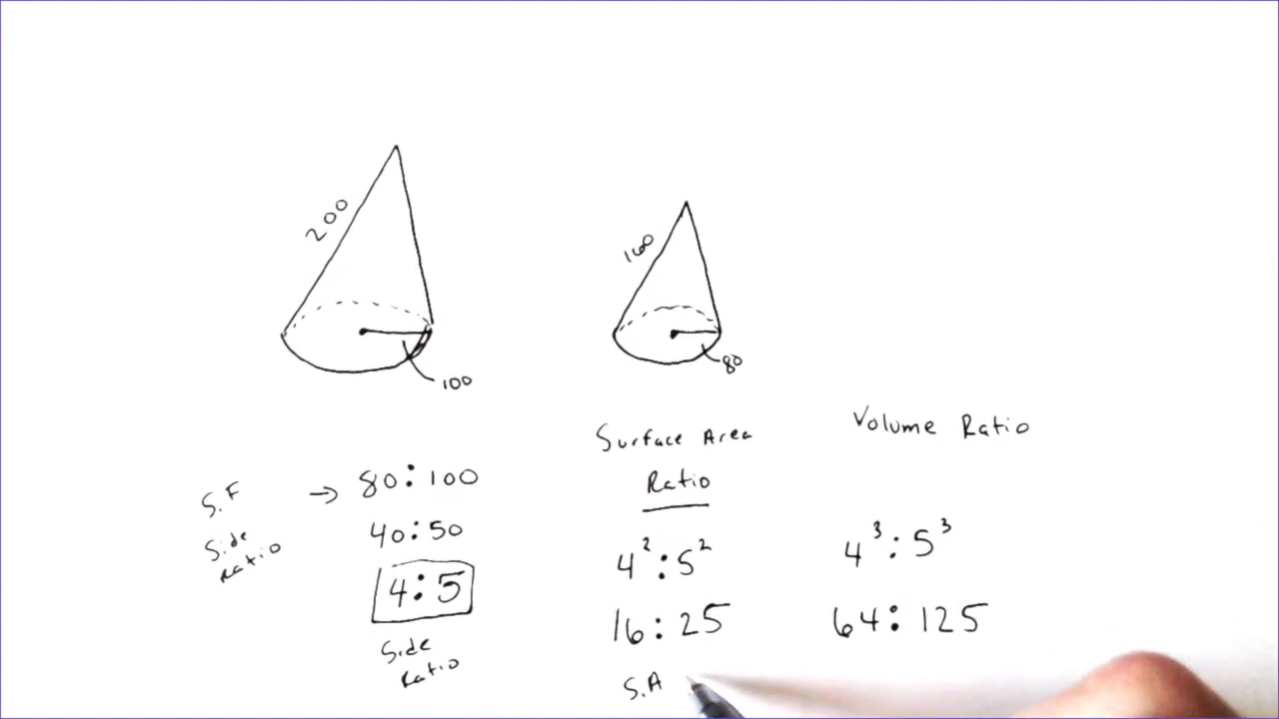
type("ratio")
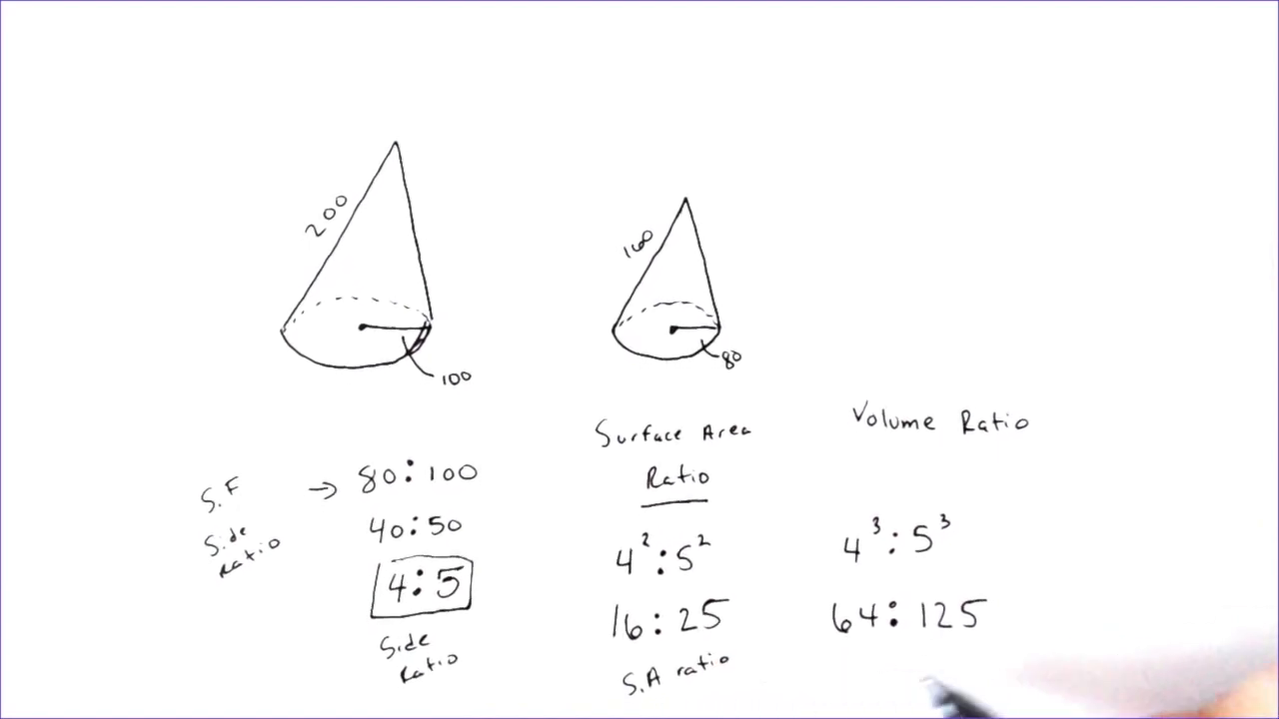
type("Volu")
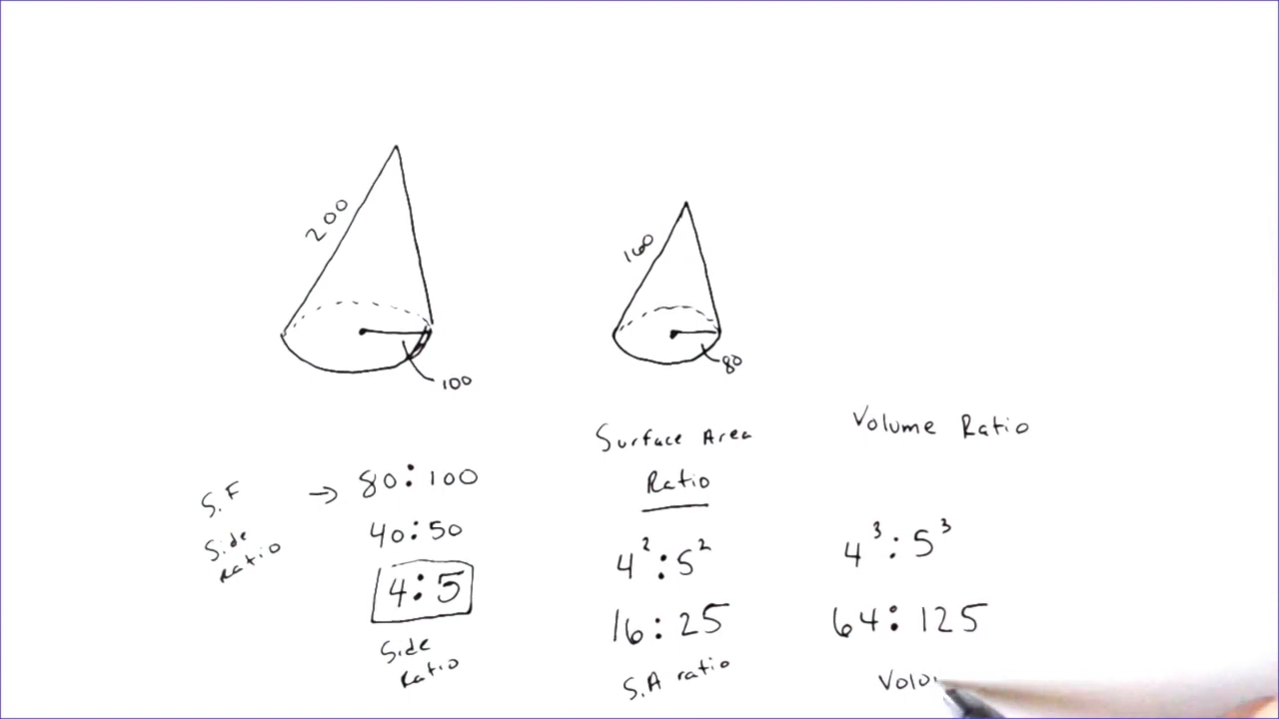
type("Volume Ratio")
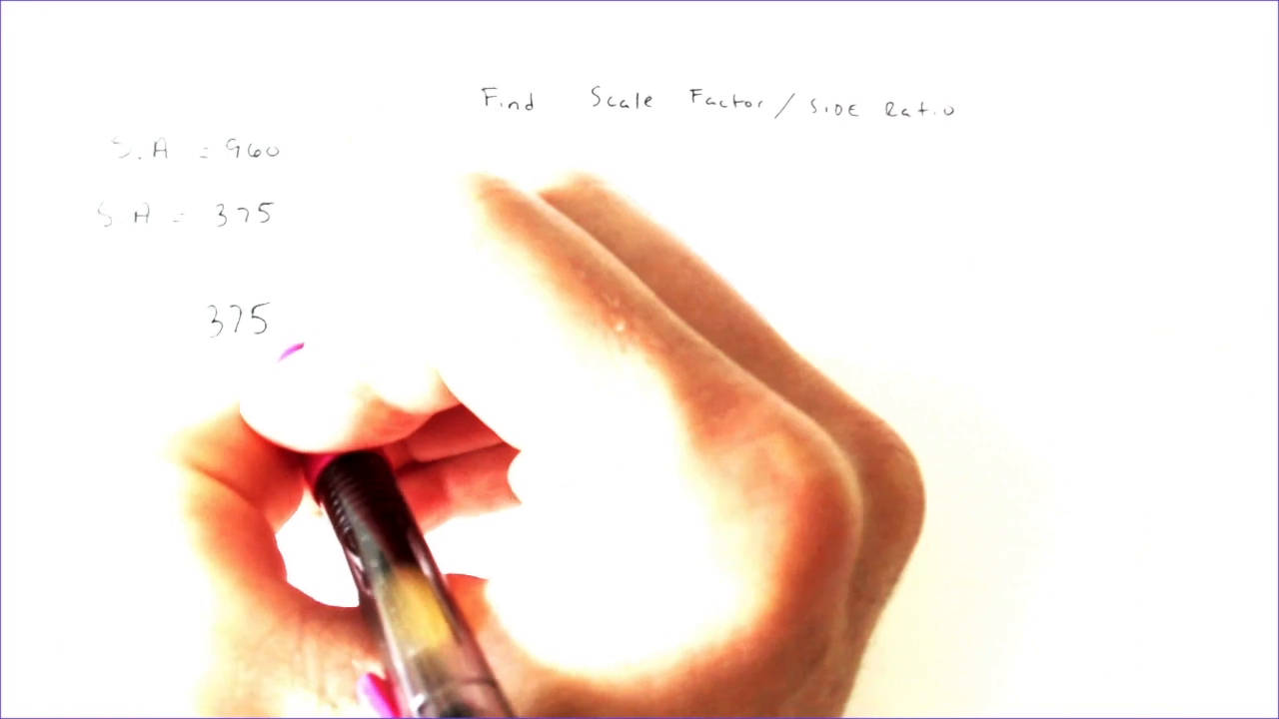
type(":46")
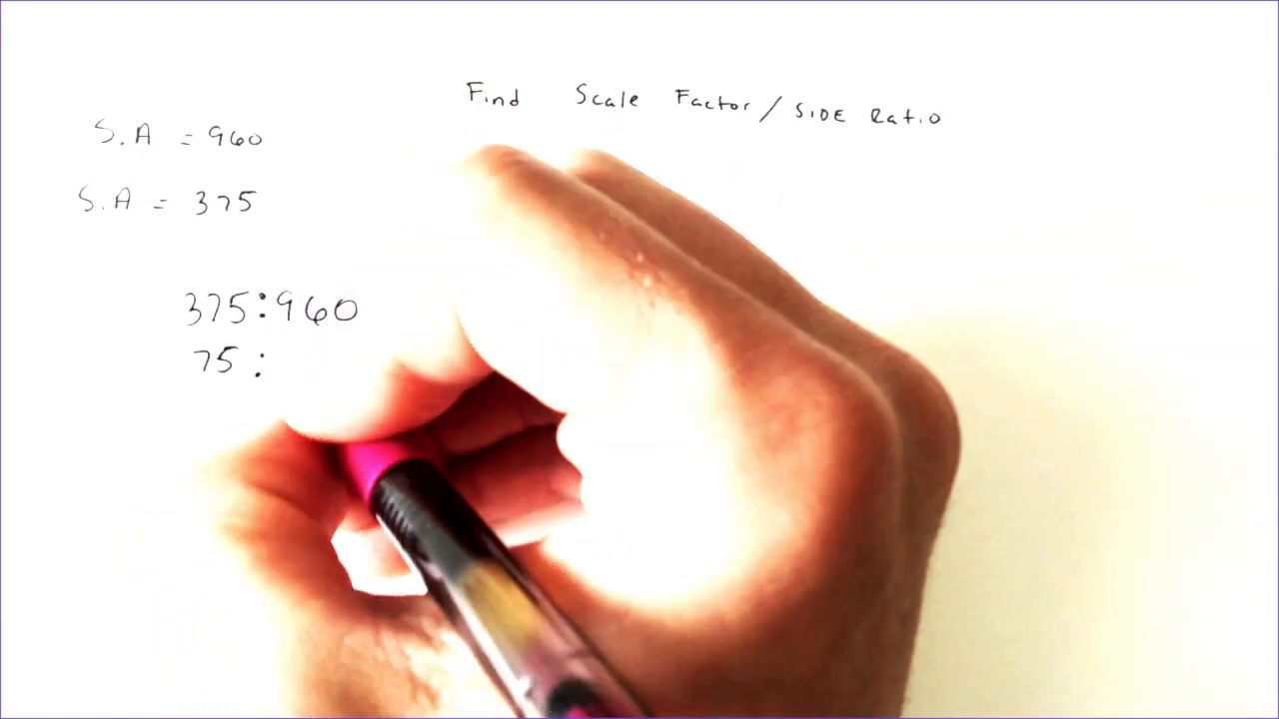
type("192")
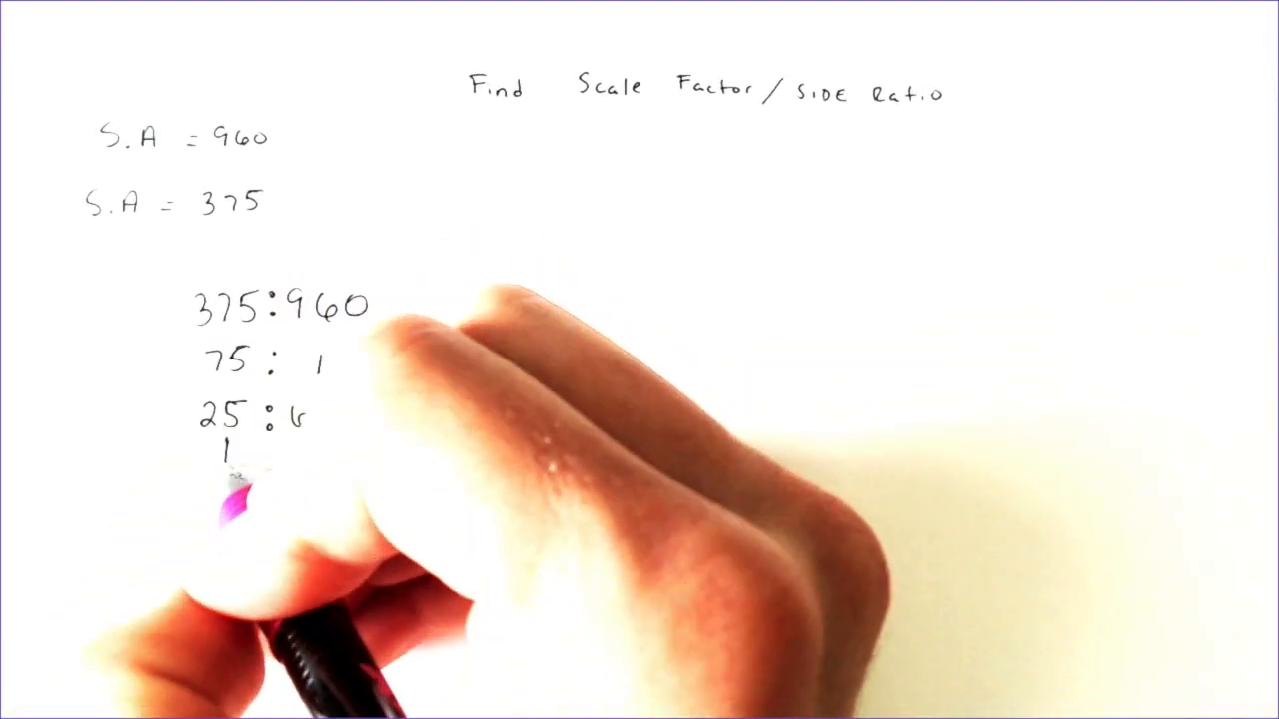
type("192")
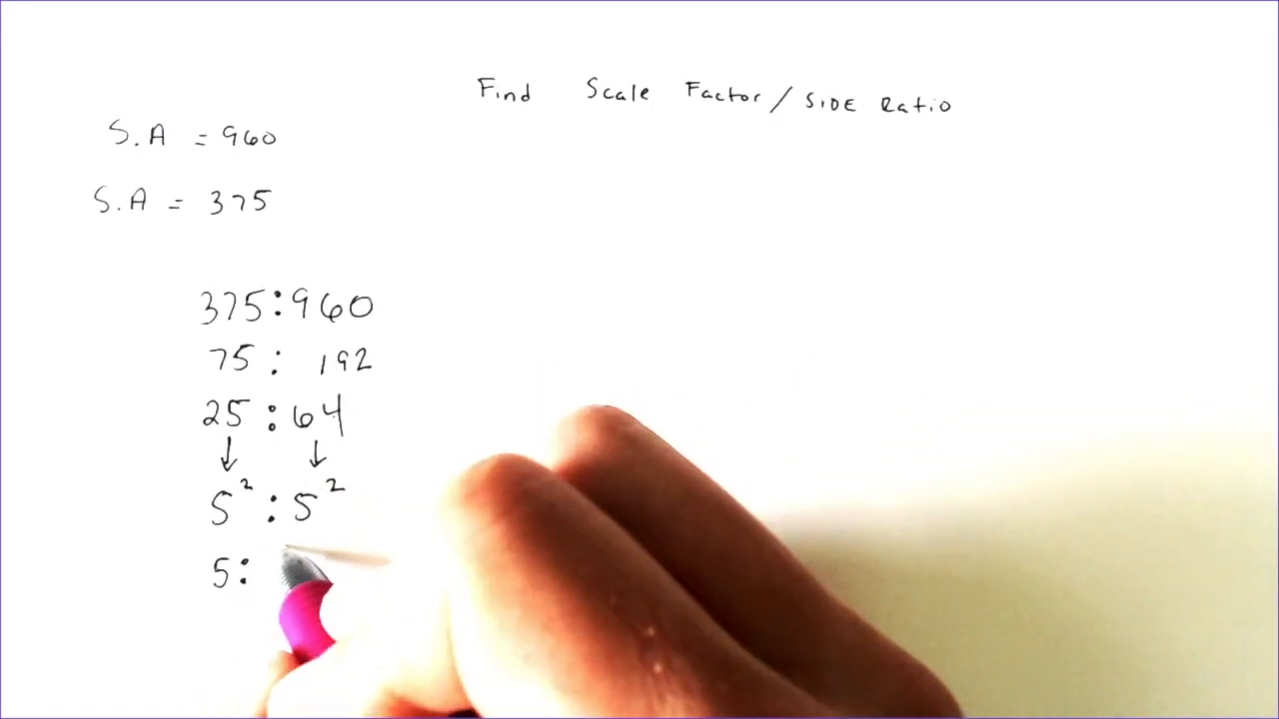
type("8")
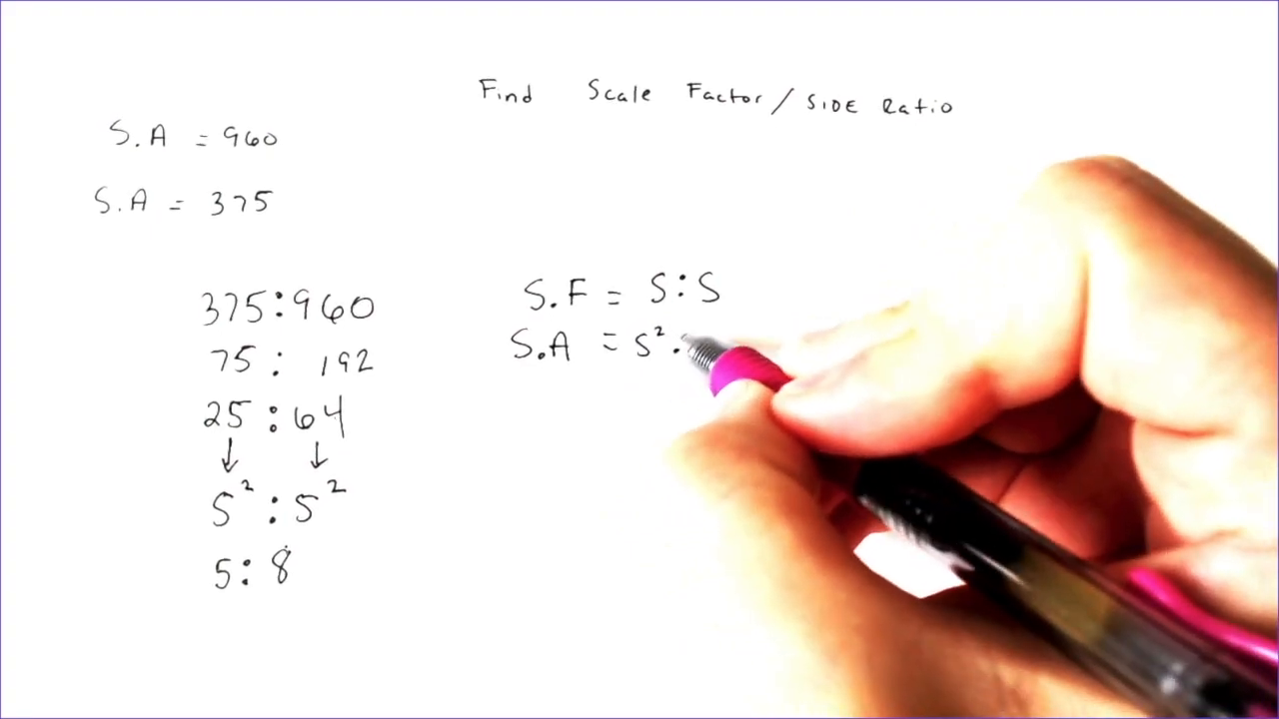
type(":s²")
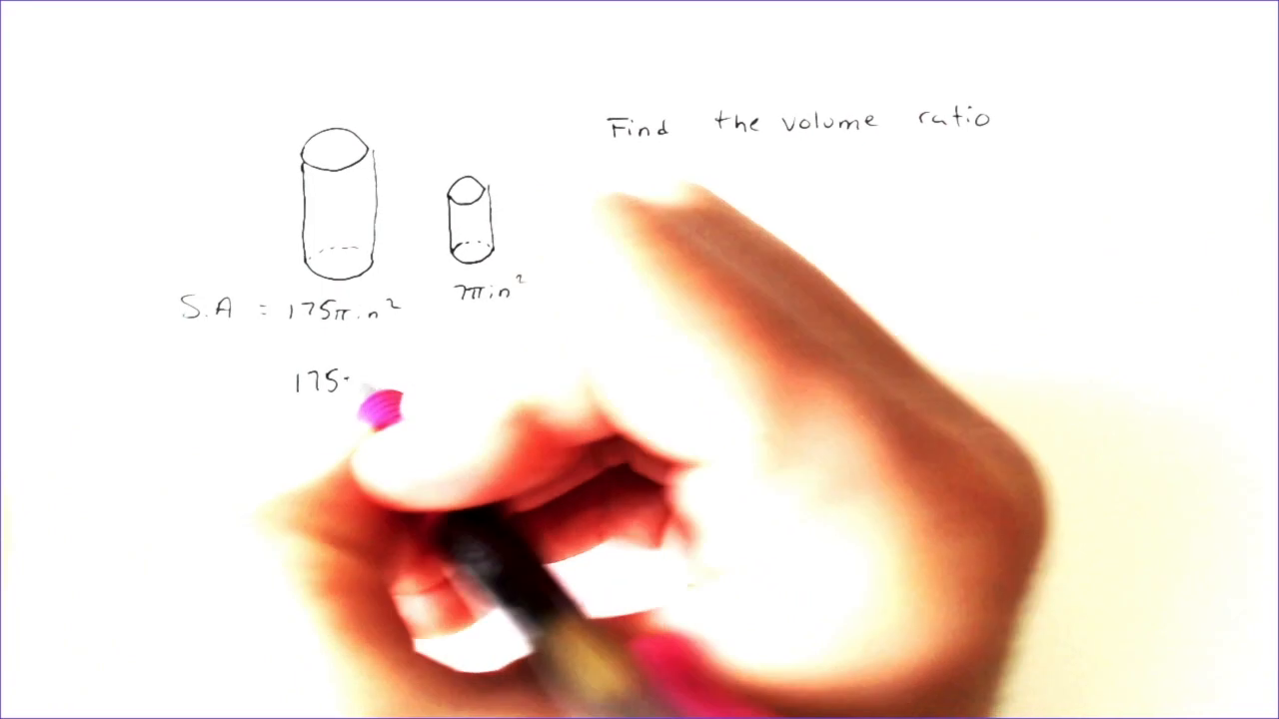
type("π :")
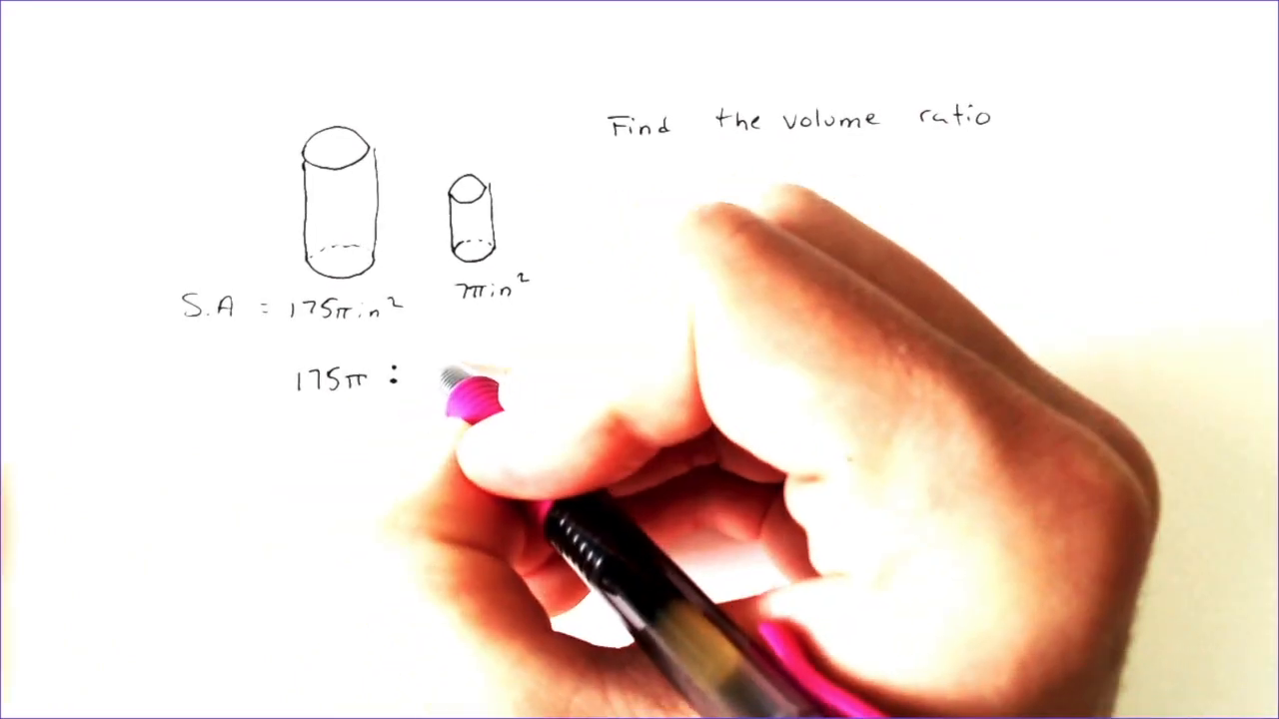
type("7π")
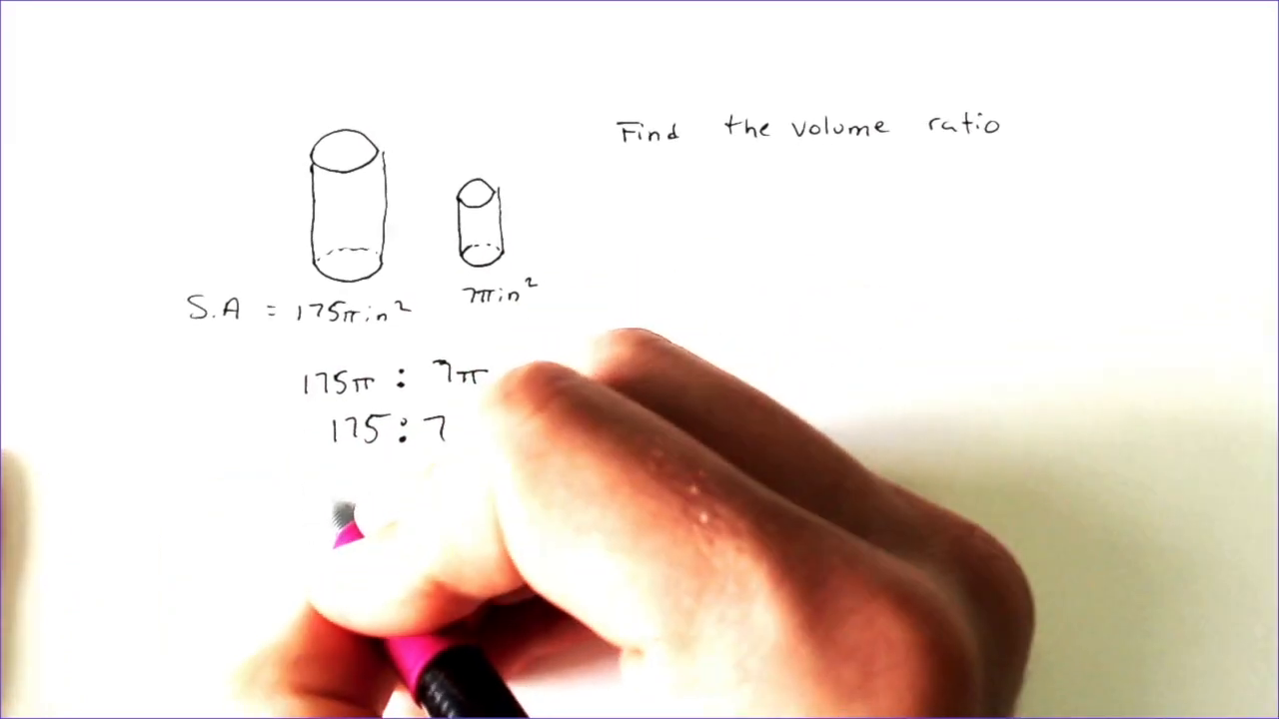
type("25 : 1")
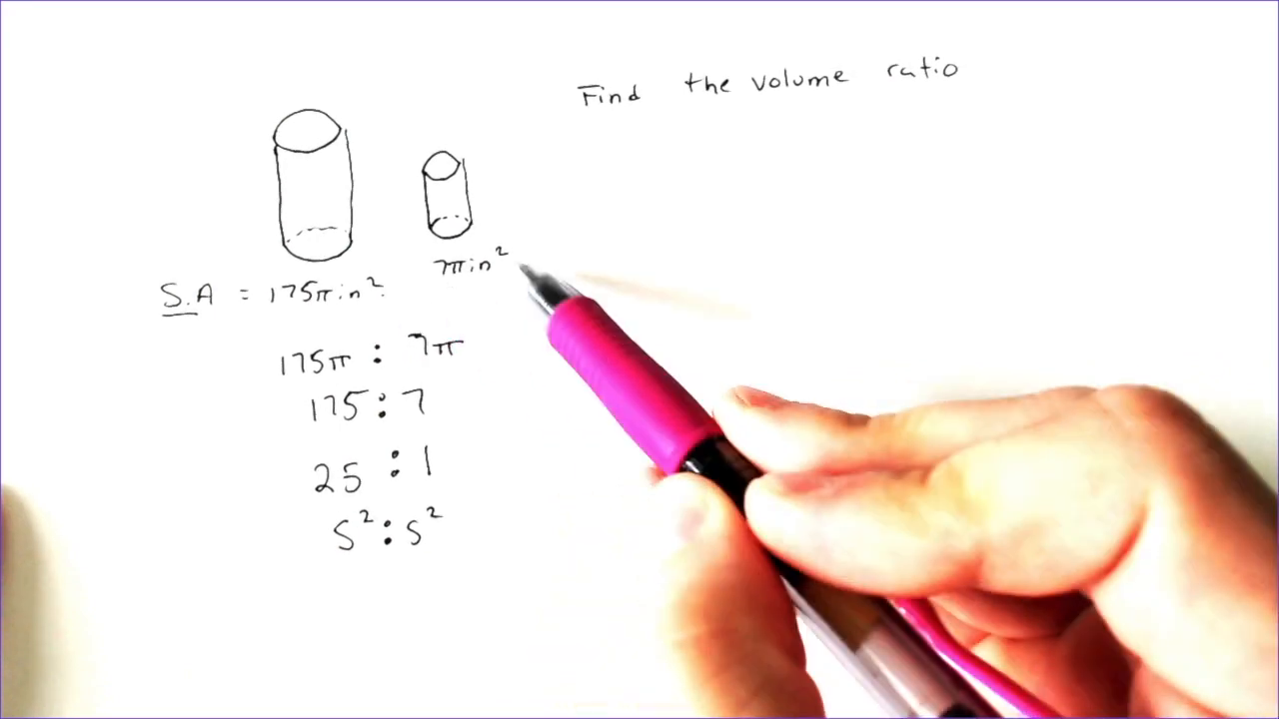
mouse_move(399, 549)
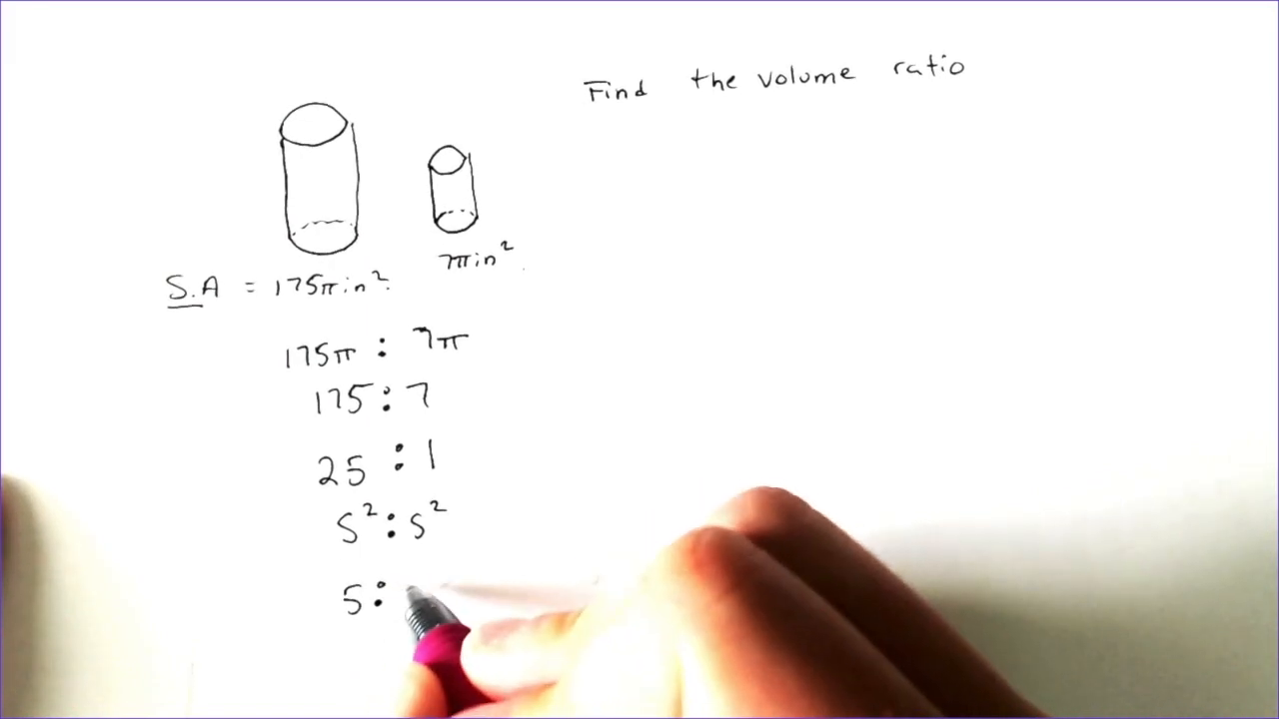
type("1")
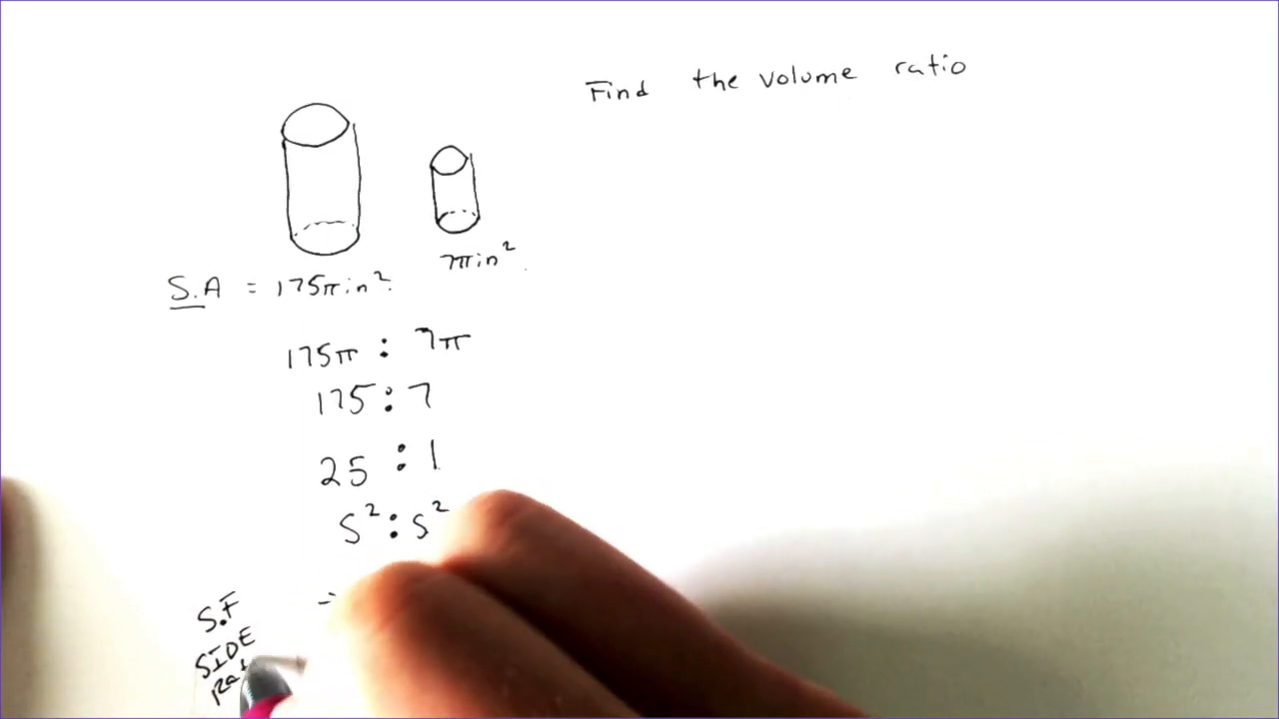
type("5:1")
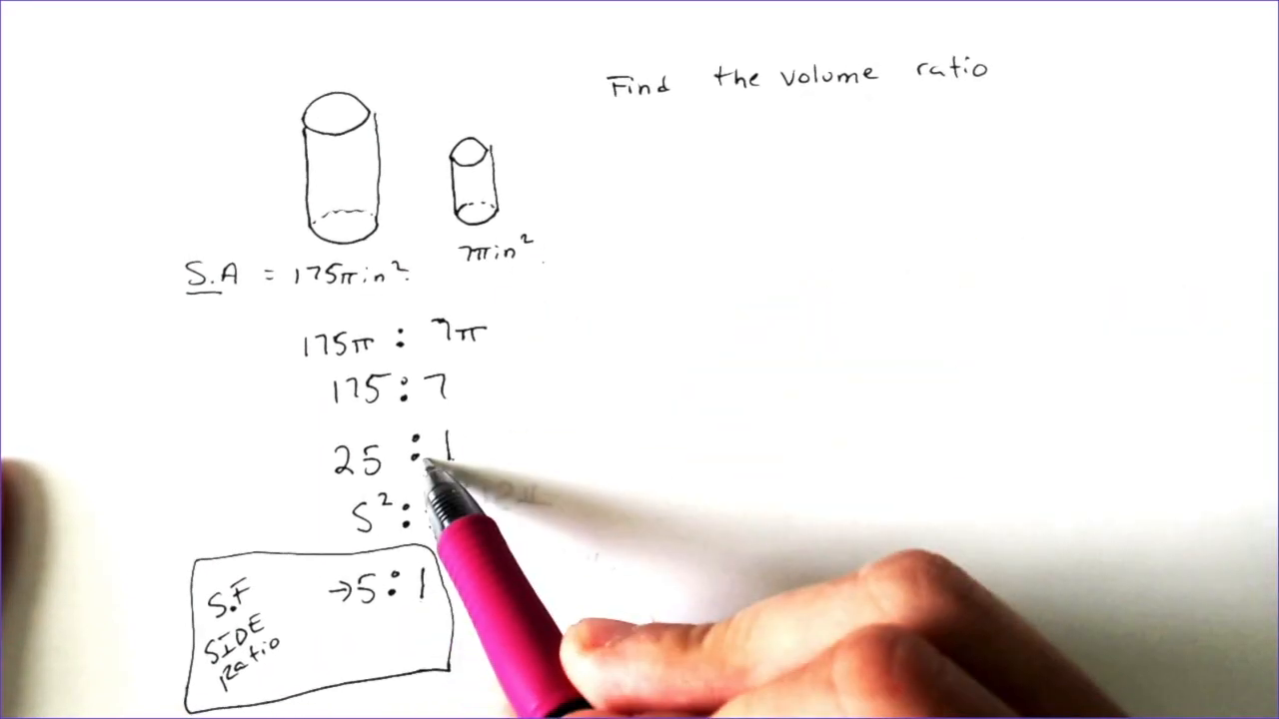
type("S²")
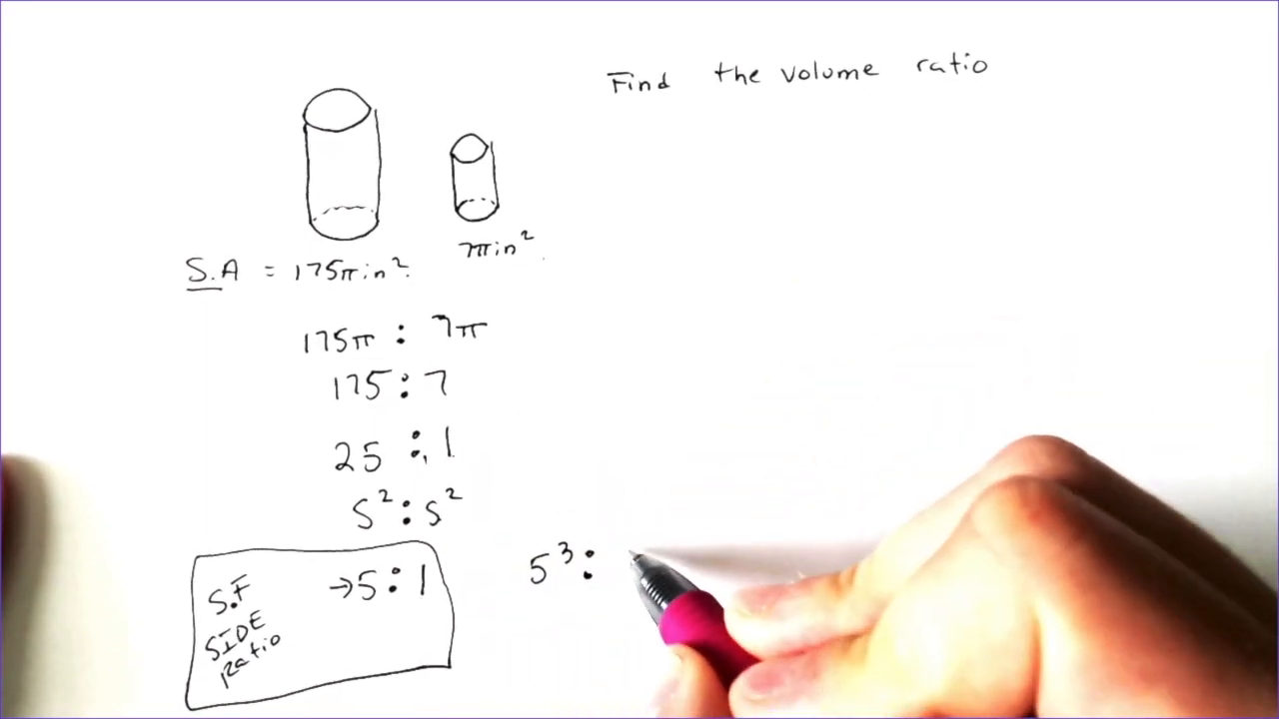
type("1³")
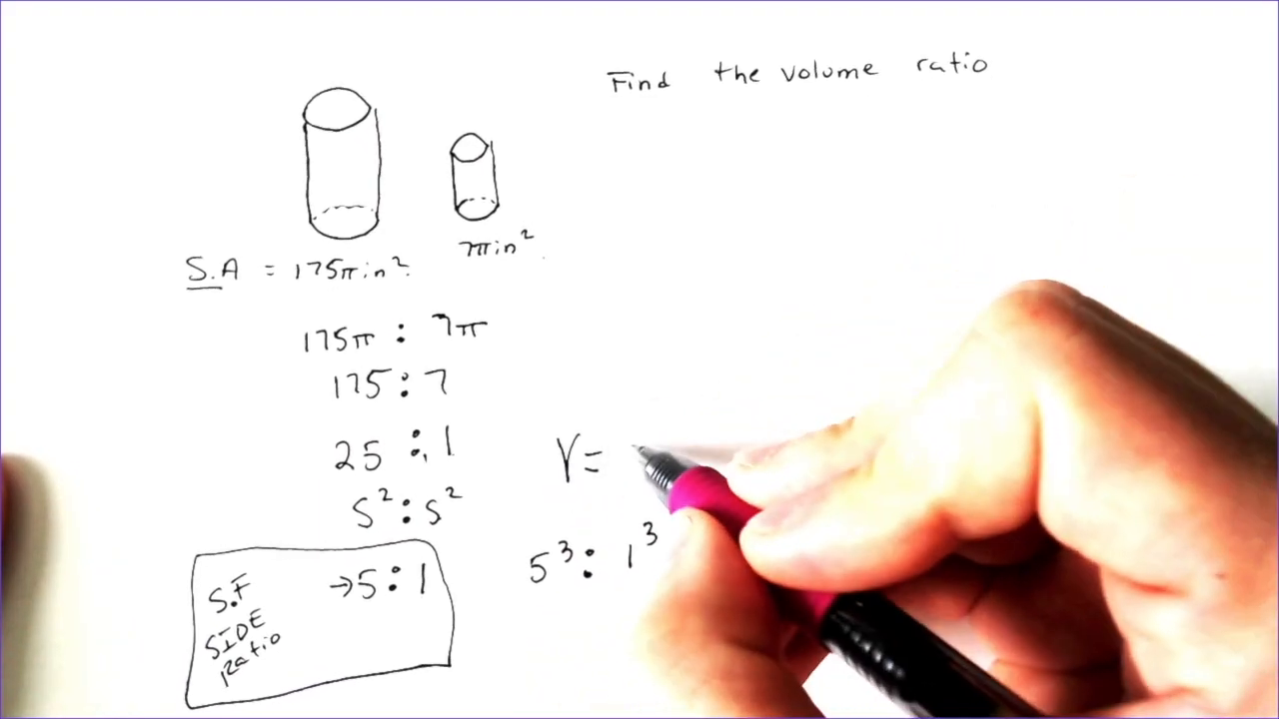
type("S^3")
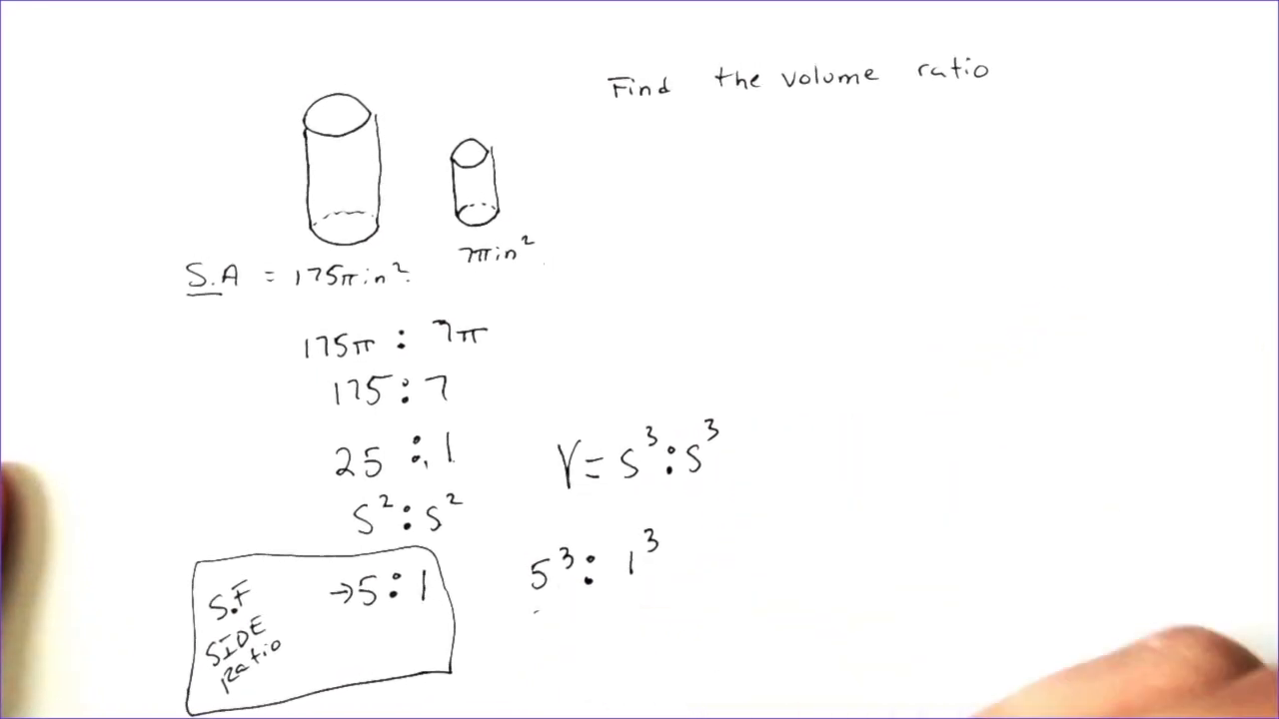
type("125")
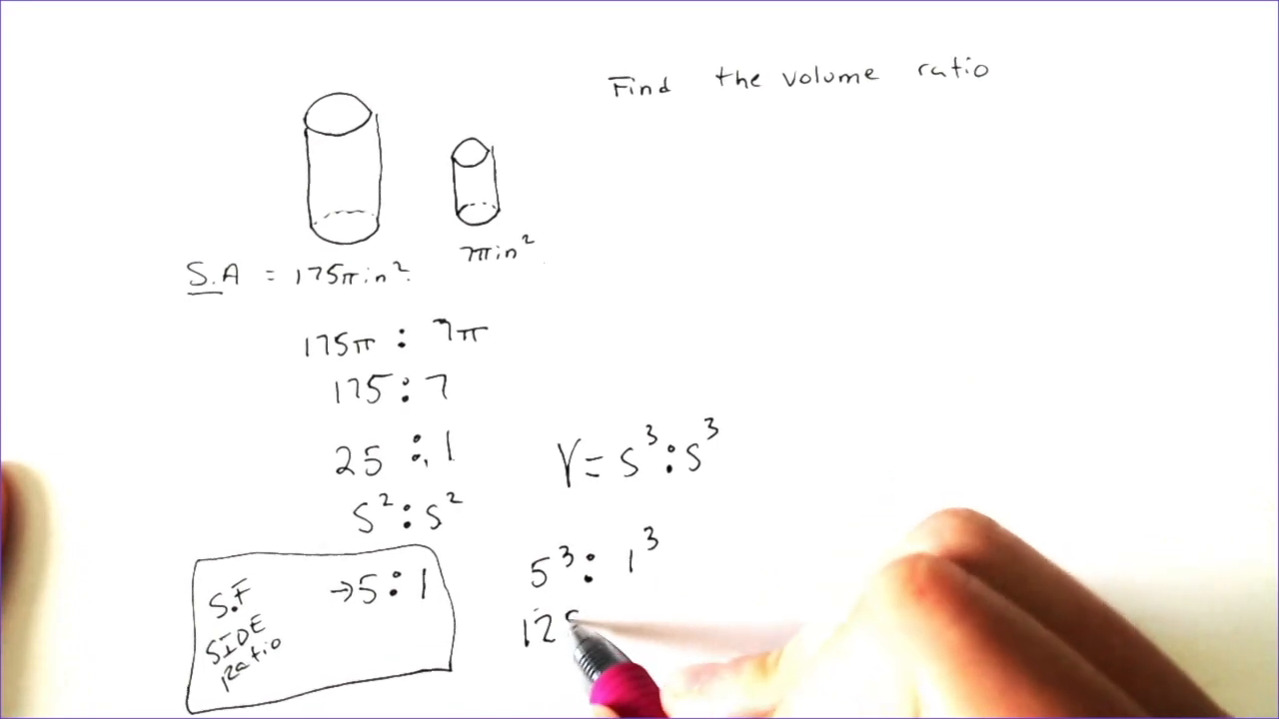